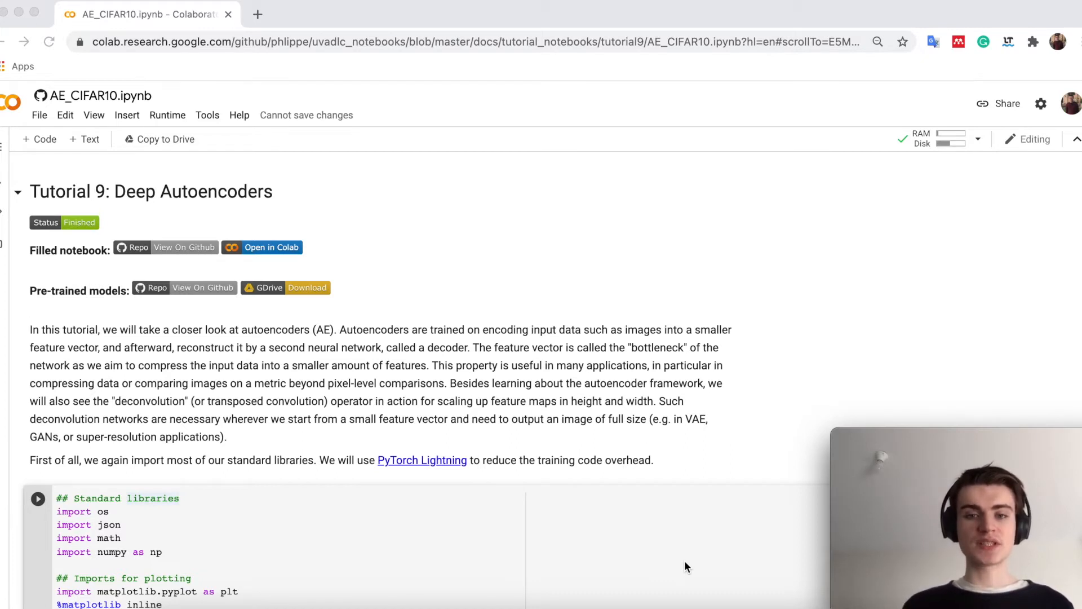
mouse_move(256, 531)
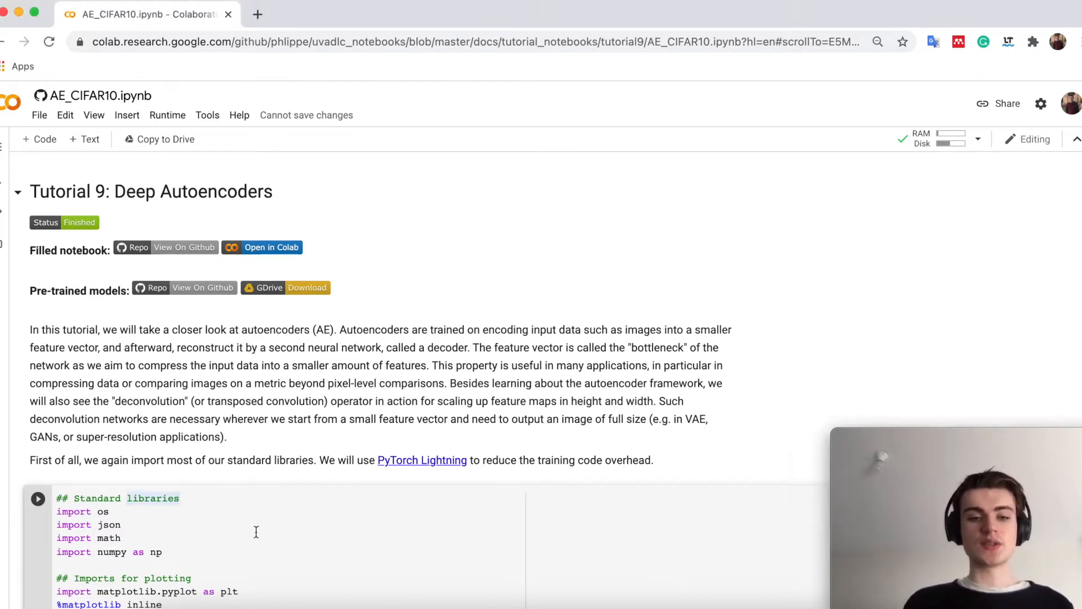
Scroll past the imports and pretrained-model download to the CIFAR10 dataset and DataLoader cell
scroll(down, 3)
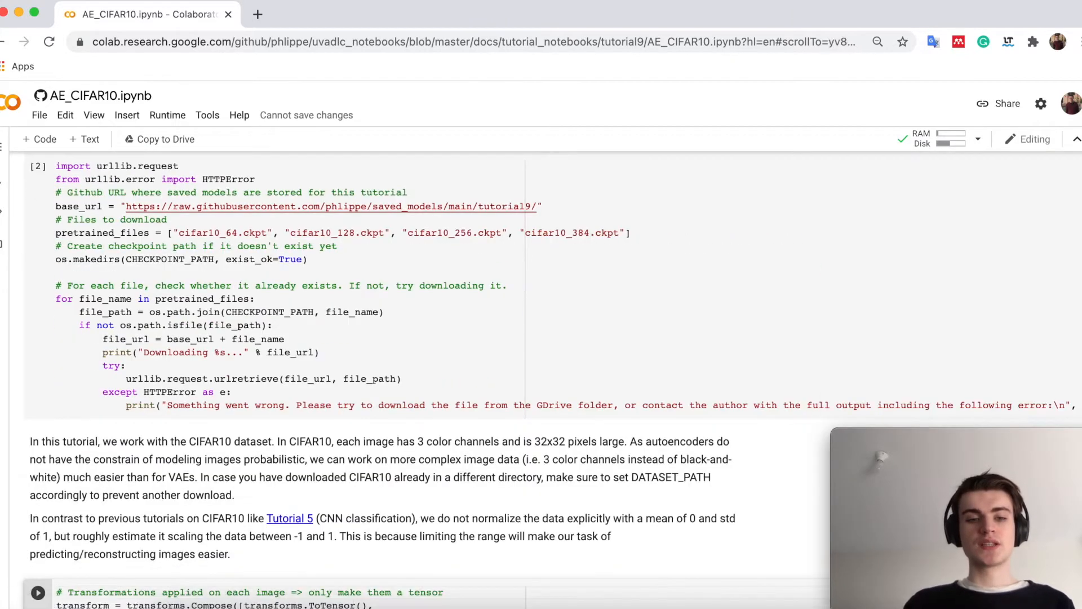
scroll(down, 3)
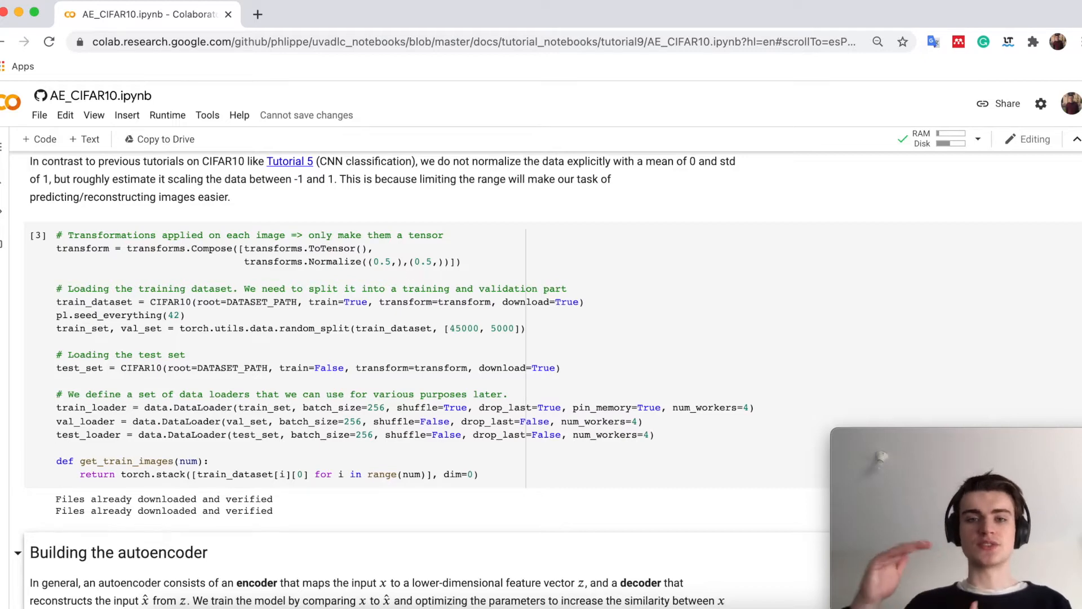
Scroll to the 'Building the autoencoder' heading with its Input x, Encoder, z, Decoder diagram
scroll(down, 3)
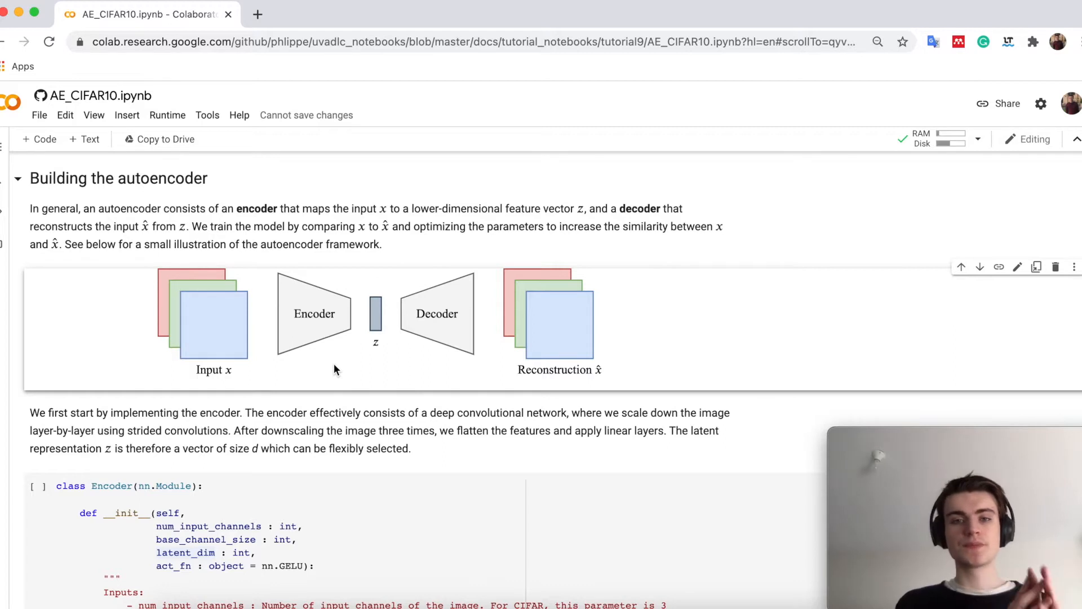
mouse_move(373, 331)
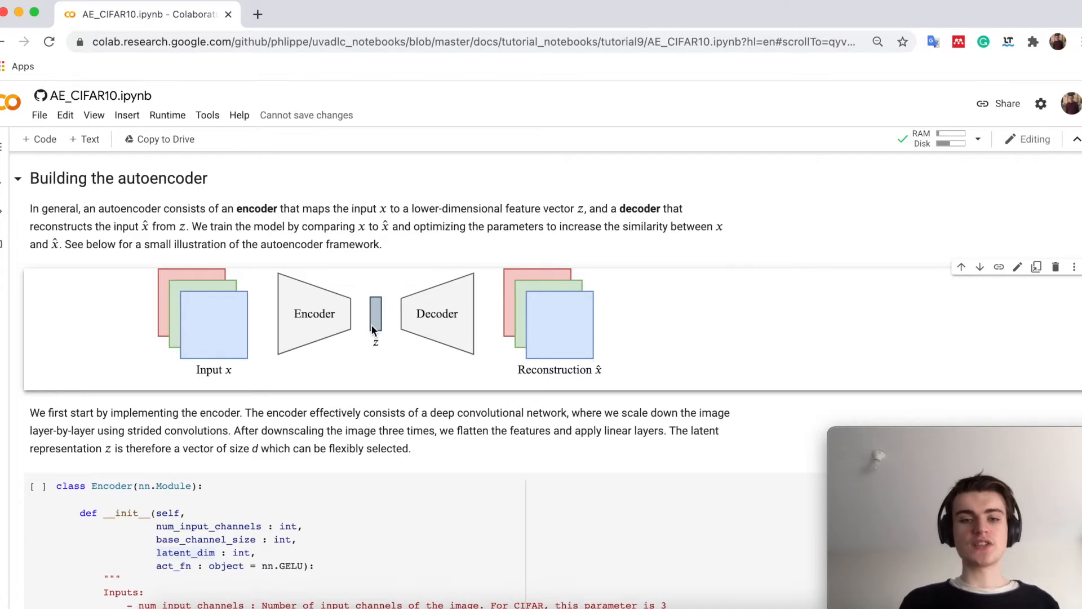
mouse_move(352, 319)
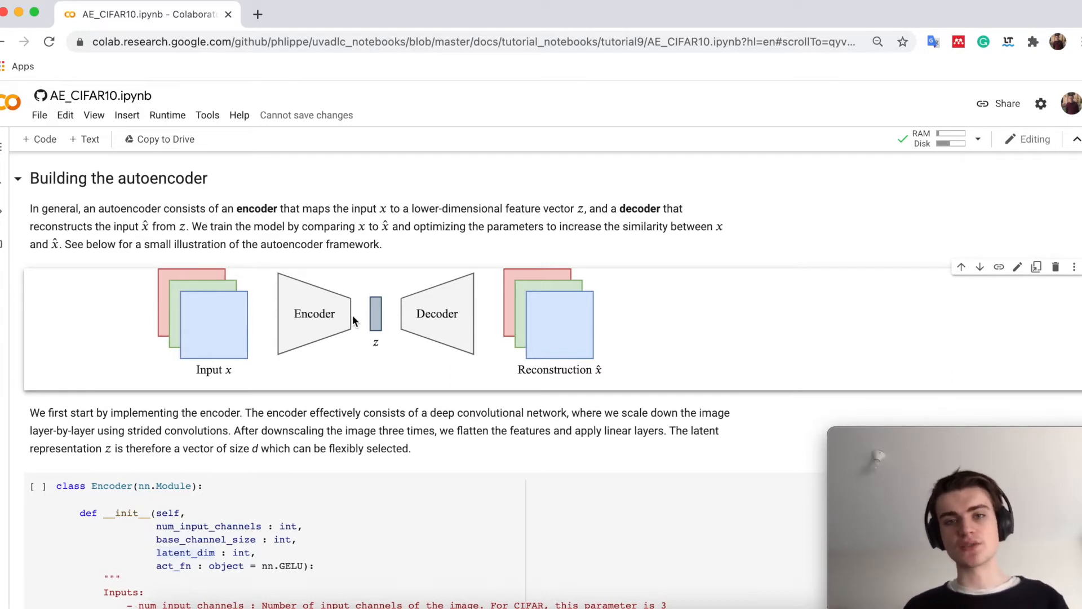
mouse_move(371, 364)
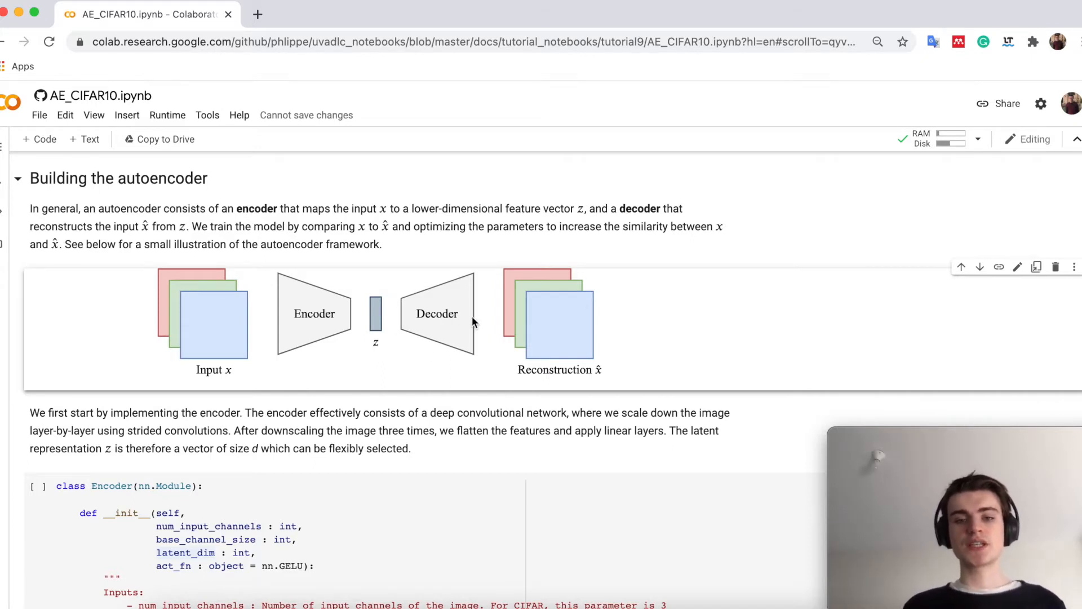
mouse_move(571, 320)
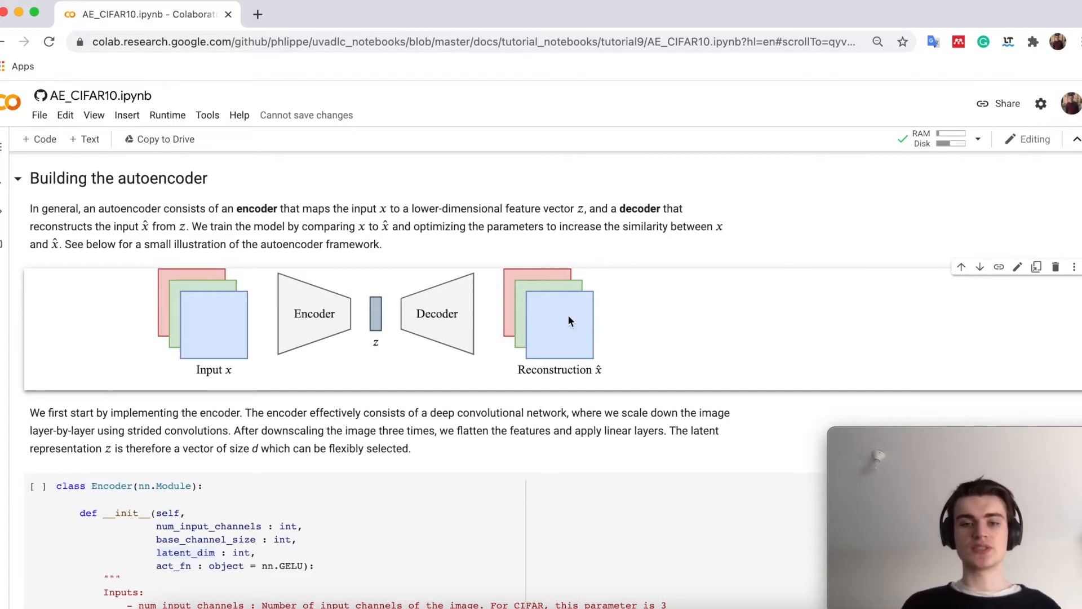
mouse_move(338, 395)
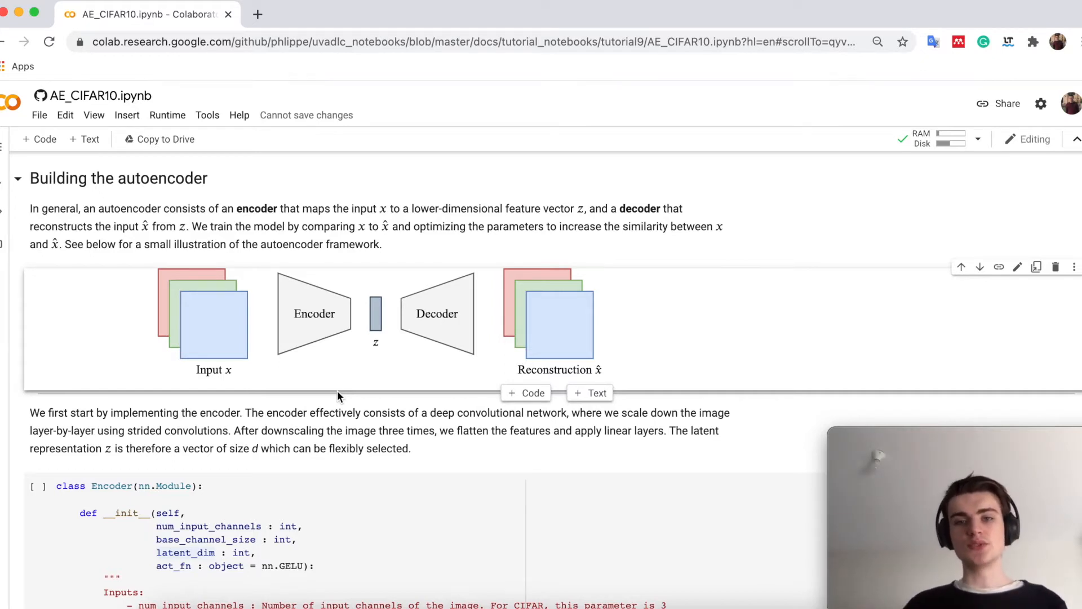
mouse_move(383, 331)
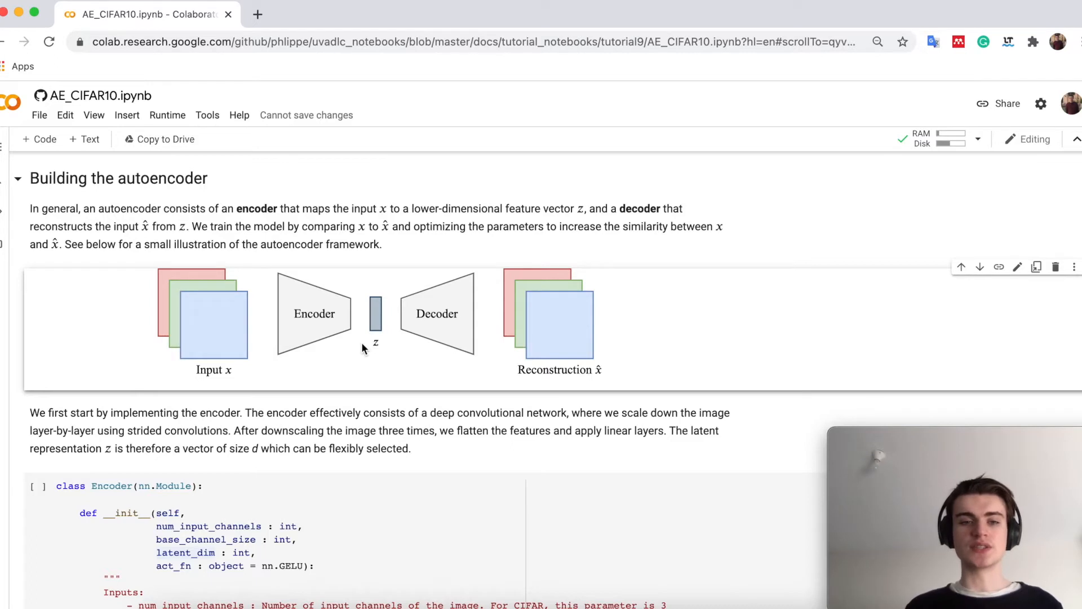
mouse_move(343, 340)
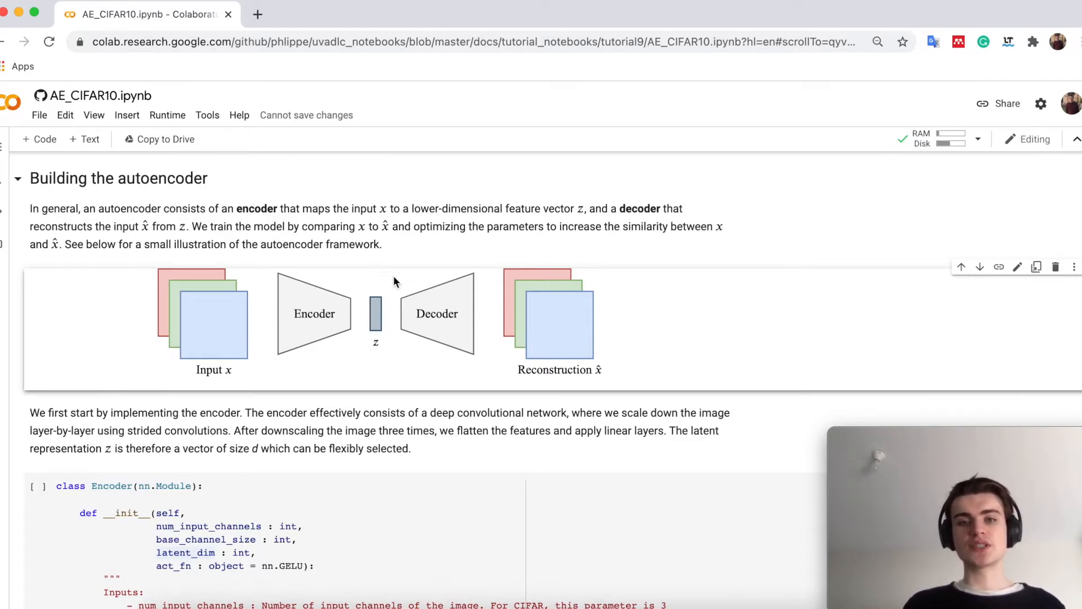
Read the Encoder class, highlighting every use of latent_dim, then reach the Batch Normalization note
scroll(down, 3)
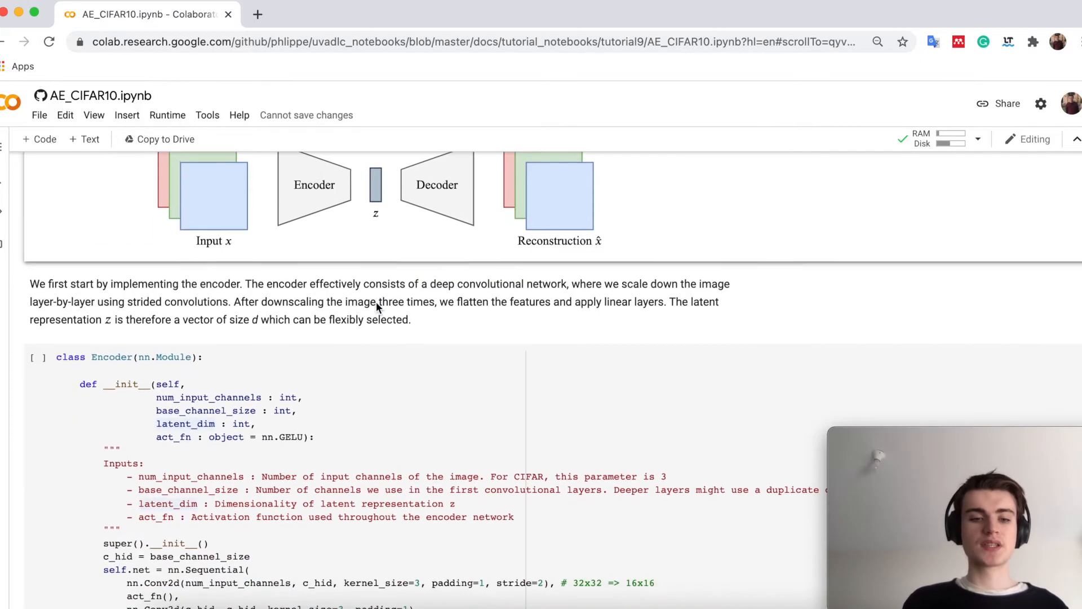
scroll(down, 3)
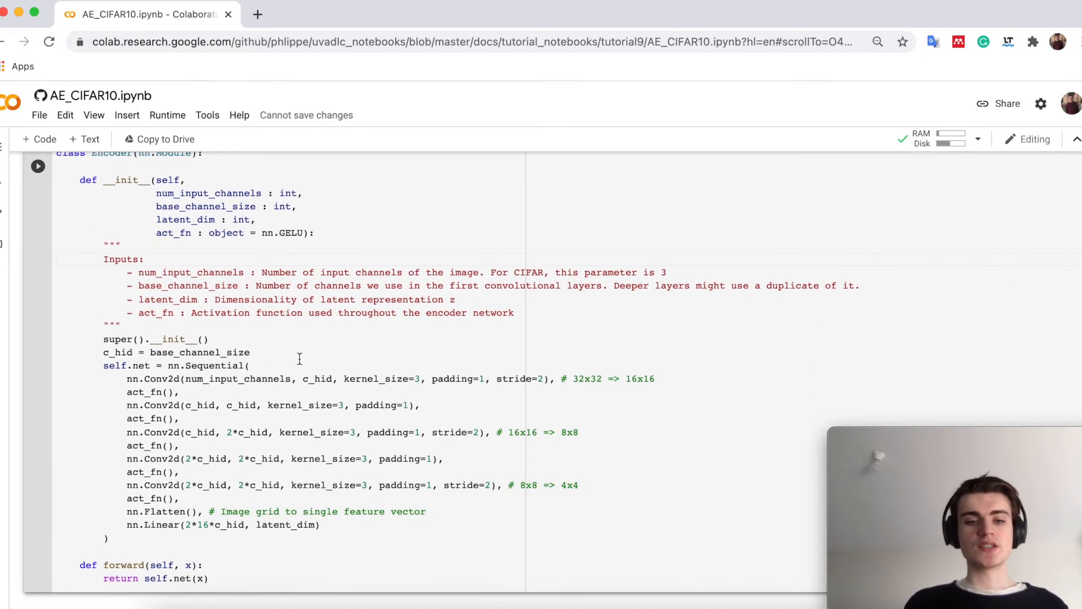
scroll(down, 3)
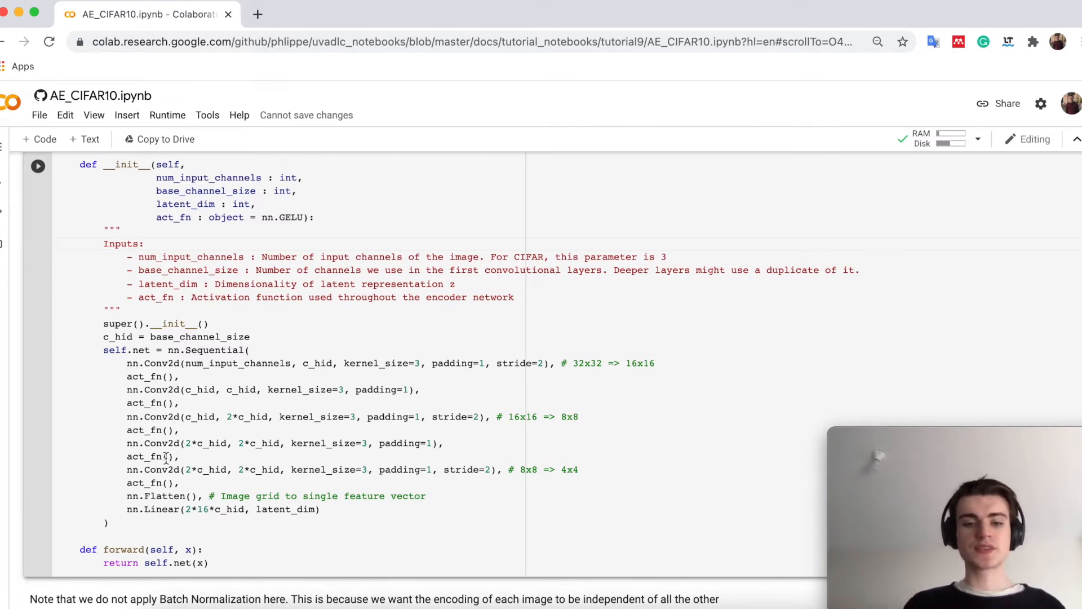
double_click(301, 509)
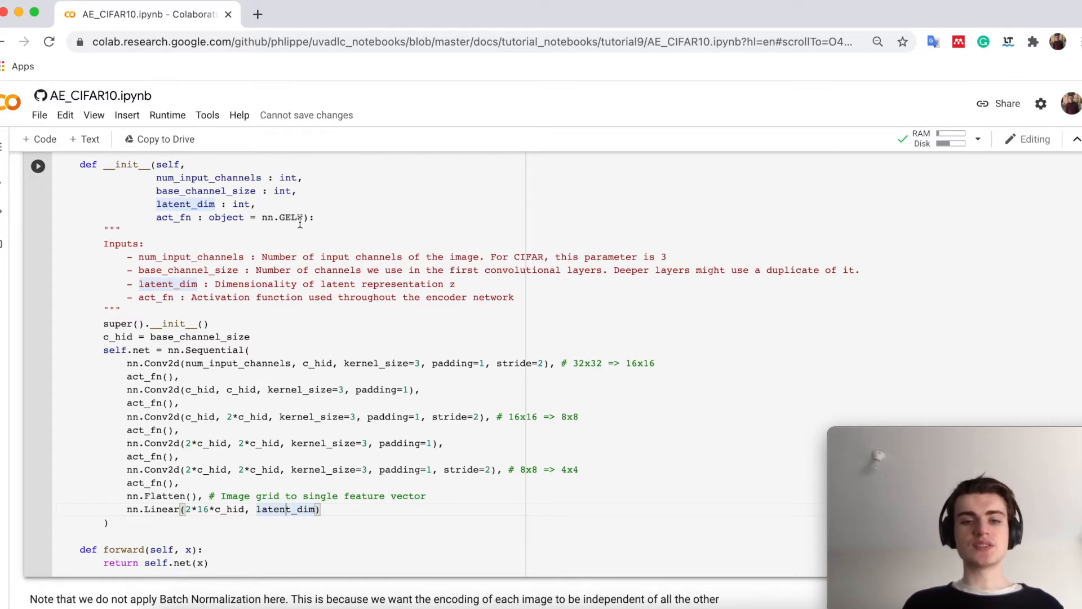
mouse_move(285, 217)
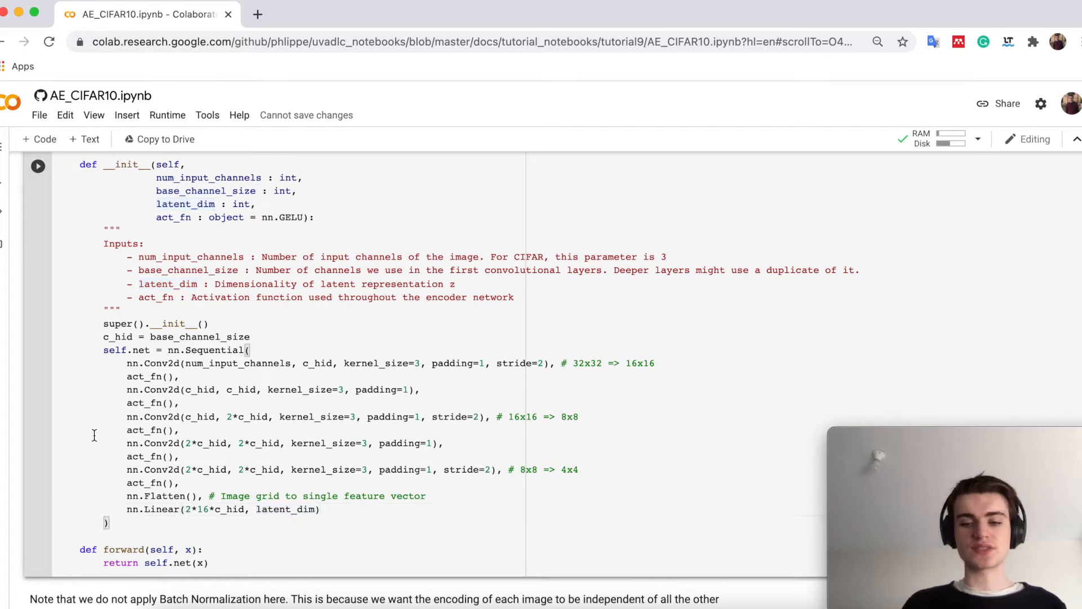
scroll(down, 3)
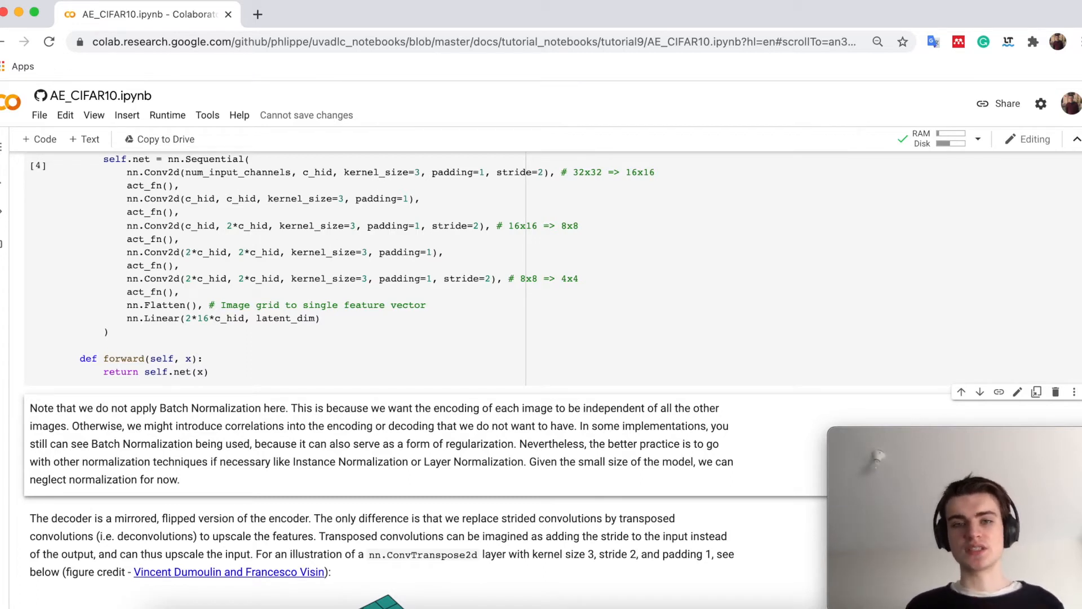
Scroll past the ConvTranspose2d illustration and output_padding note to the Decoder class cell
scroll(down, 3)
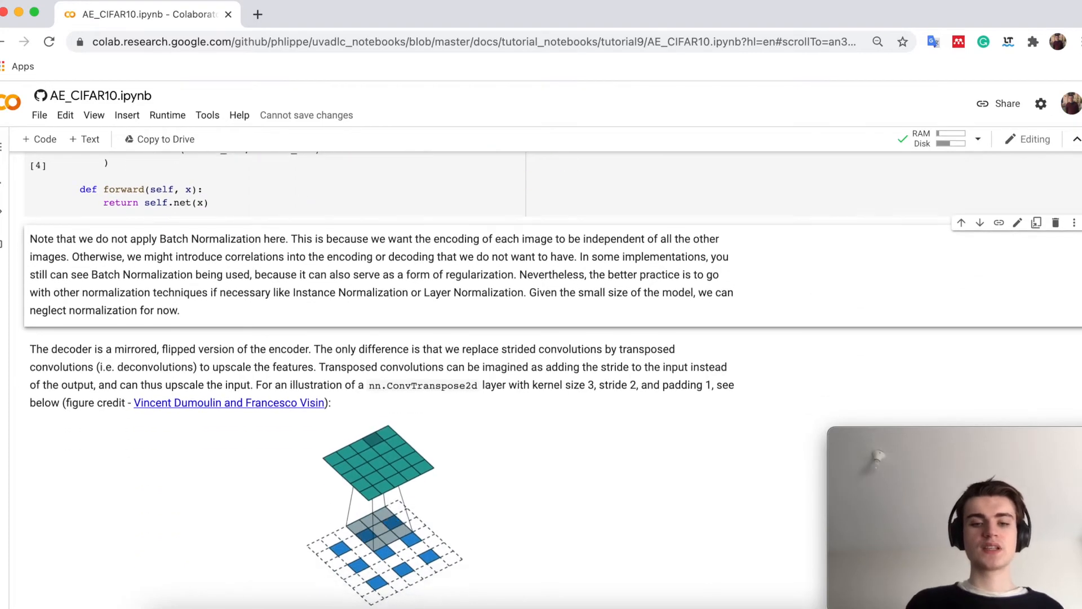
scroll(down, 3)
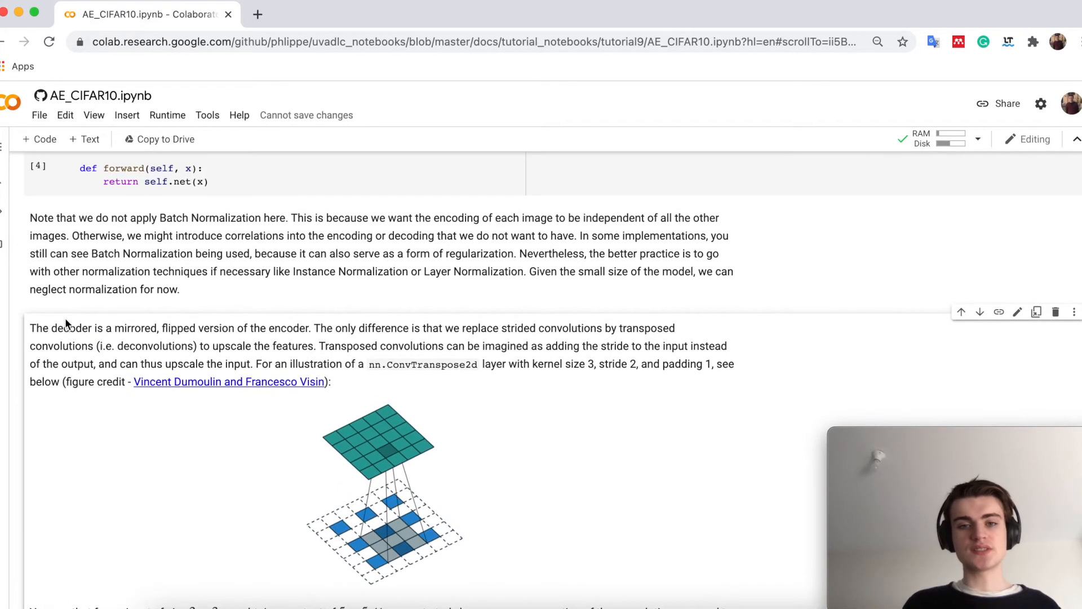
scroll(down, 3)
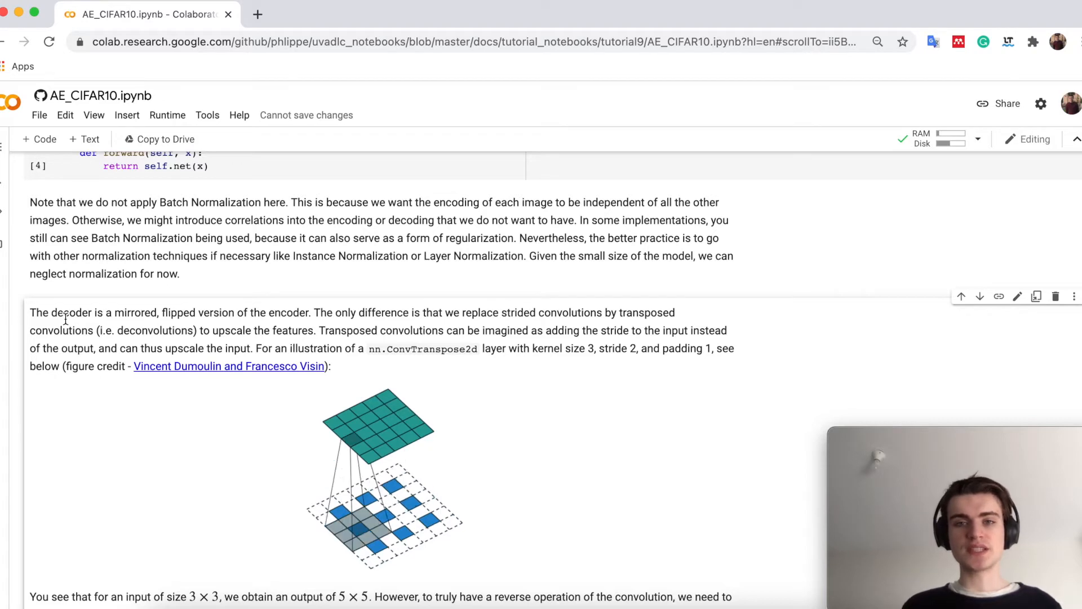
scroll(down, 3)
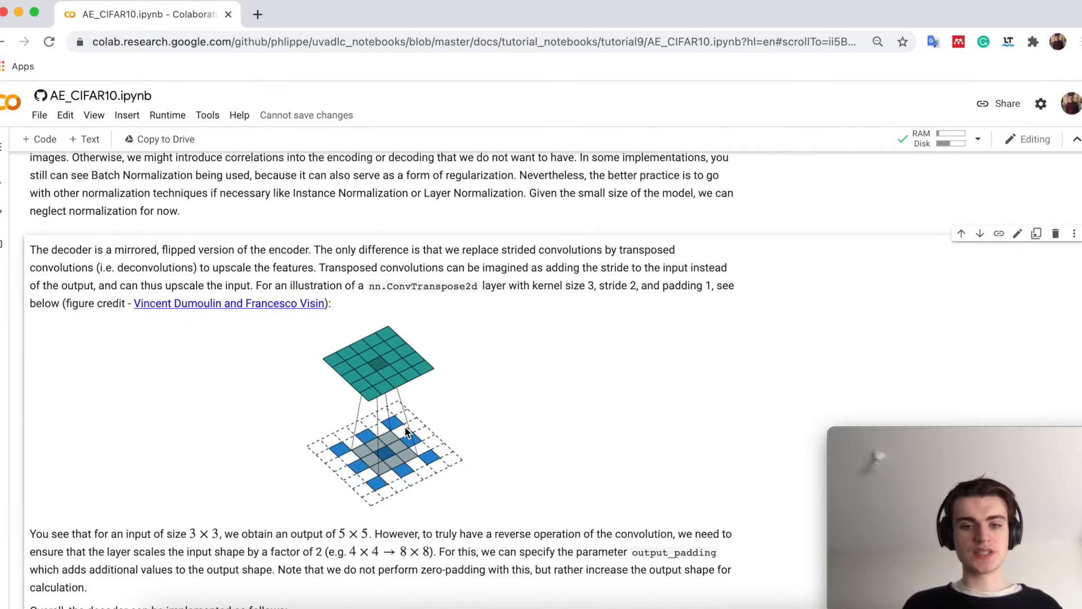
scroll(down, 3)
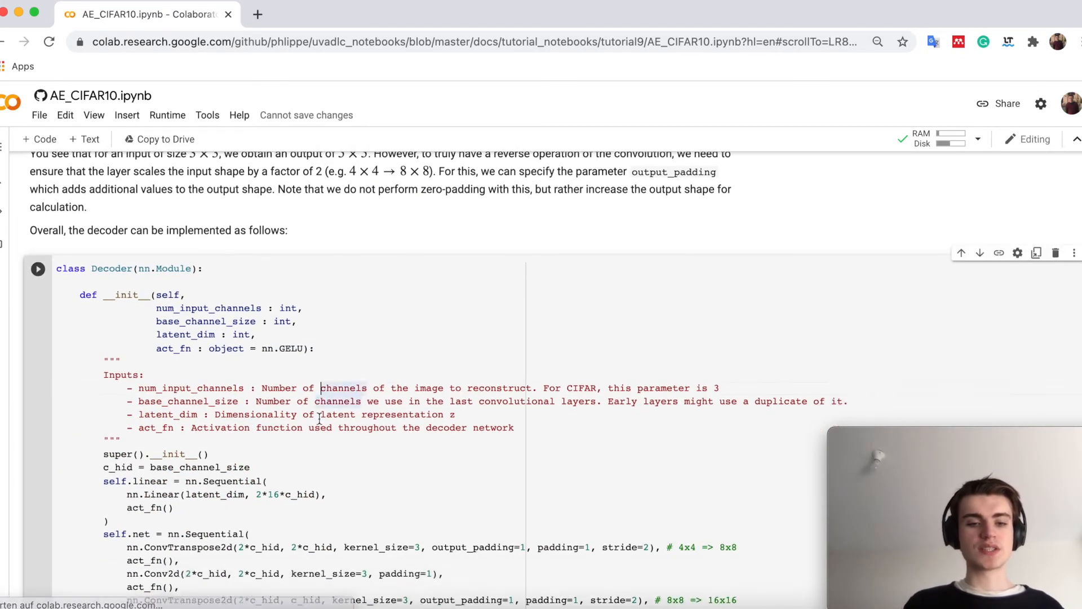
Run the Decoder cell and scroll to the Autoencoder(pl.LightningModule) class code
scroll(down, 3)
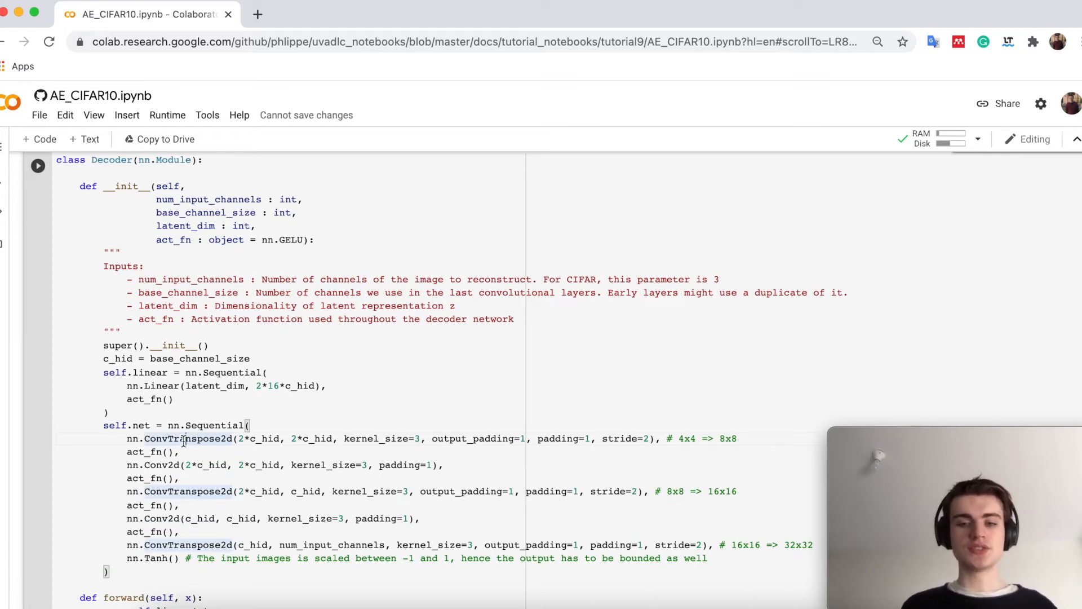
mouse_move(699, 435)
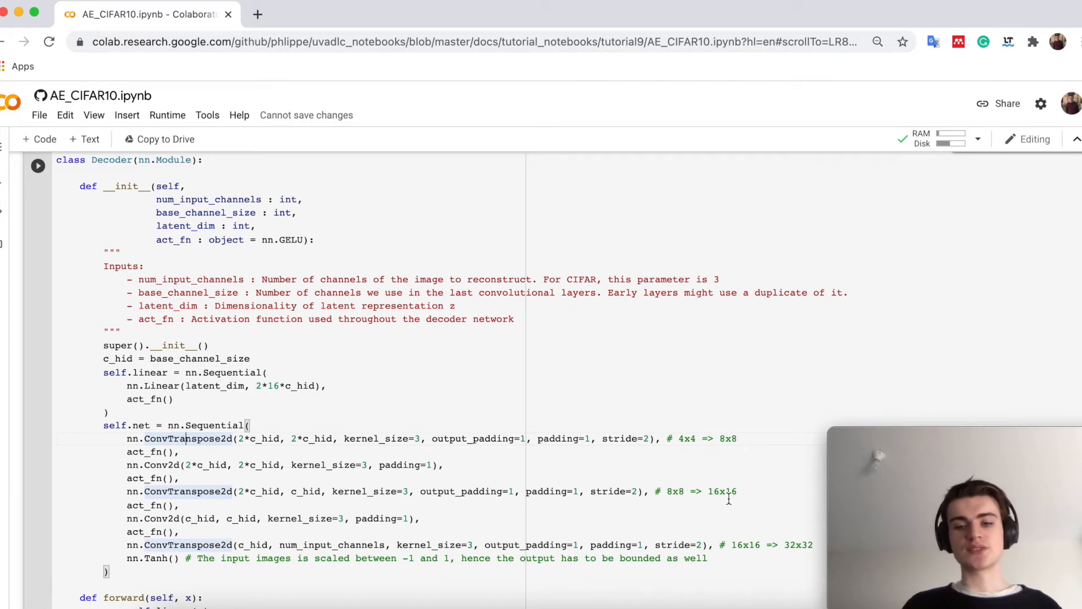
mouse_move(782, 554)
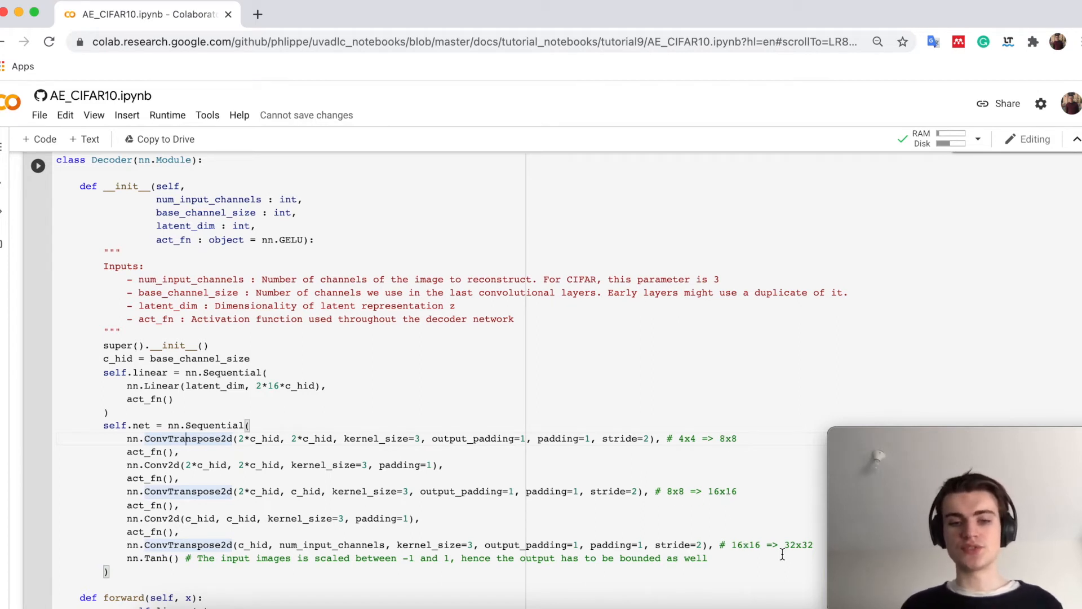
mouse_move(231, 586)
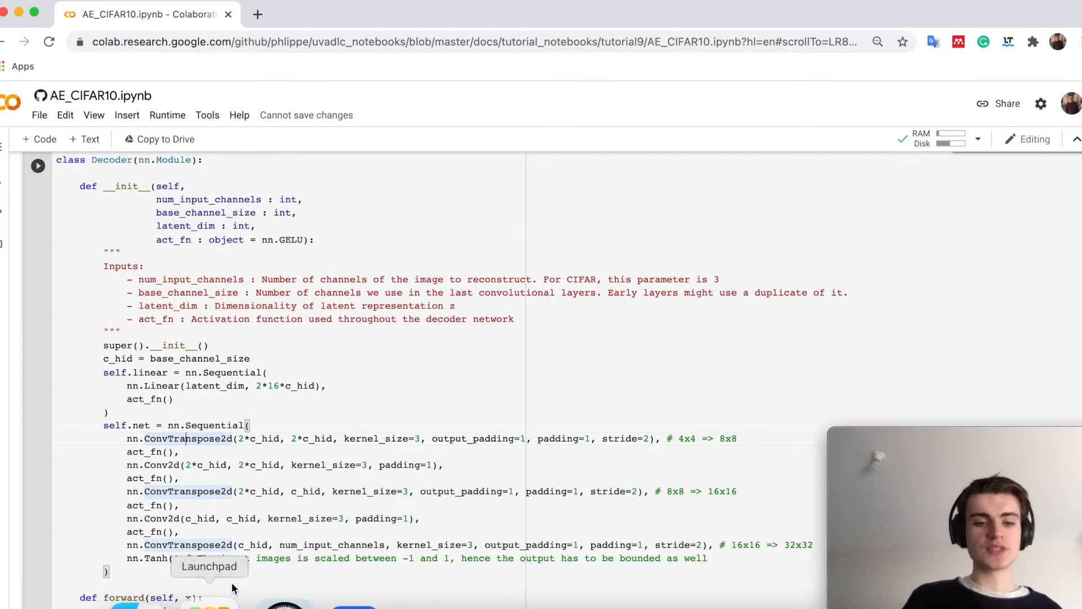
scroll(down, 3)
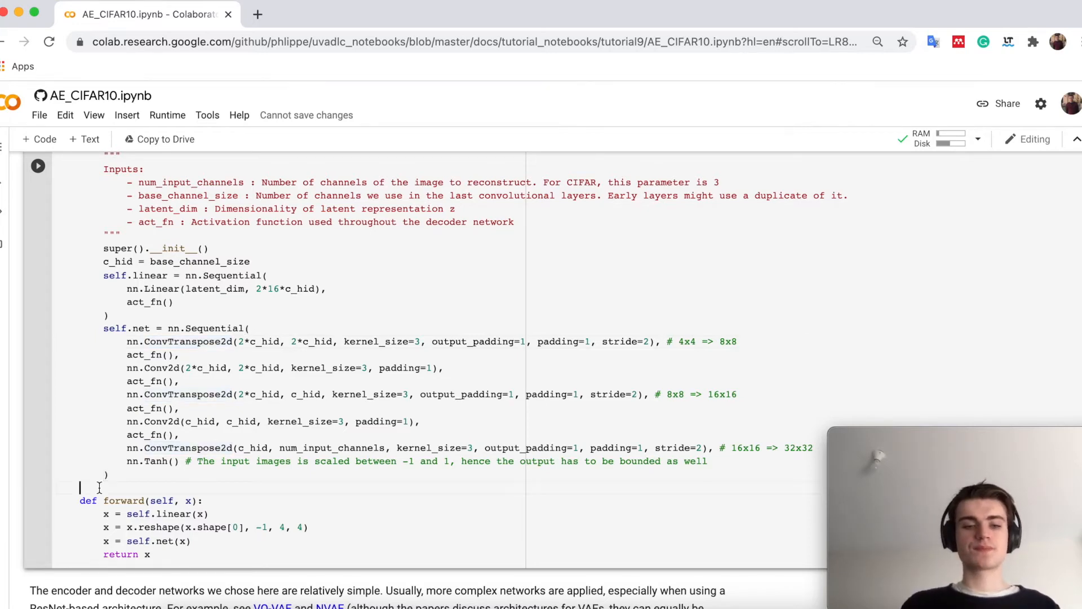
scroll(down, 3)
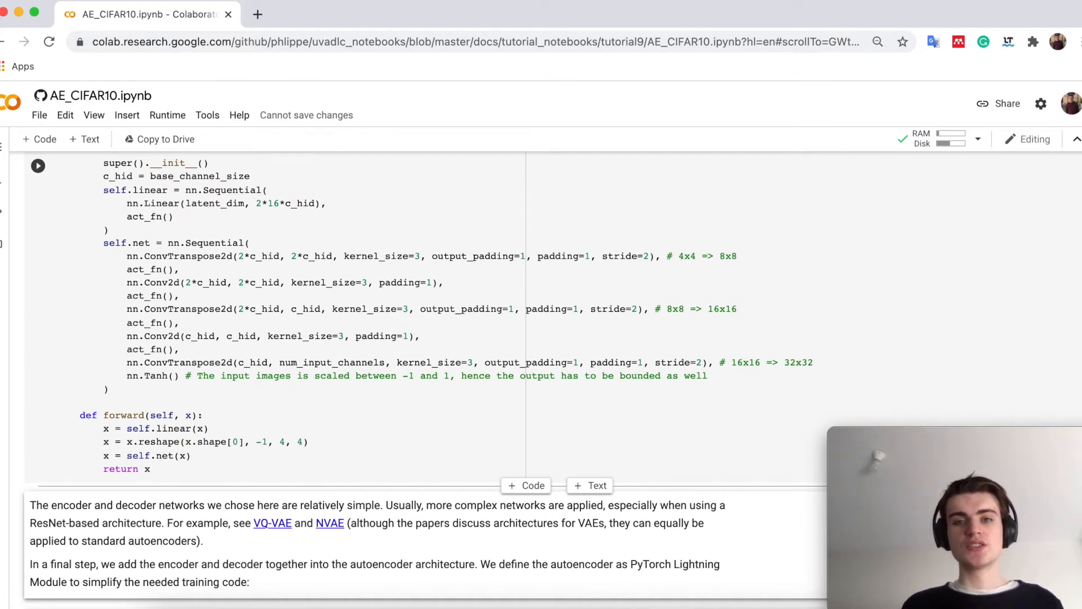
click(38, 166)
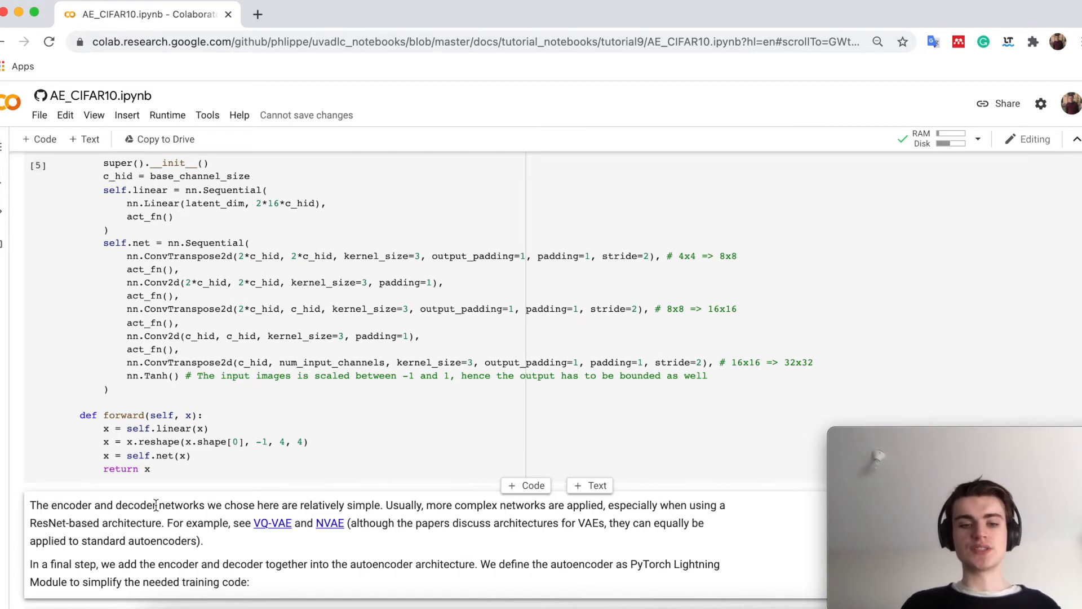
scroll(down, 3)
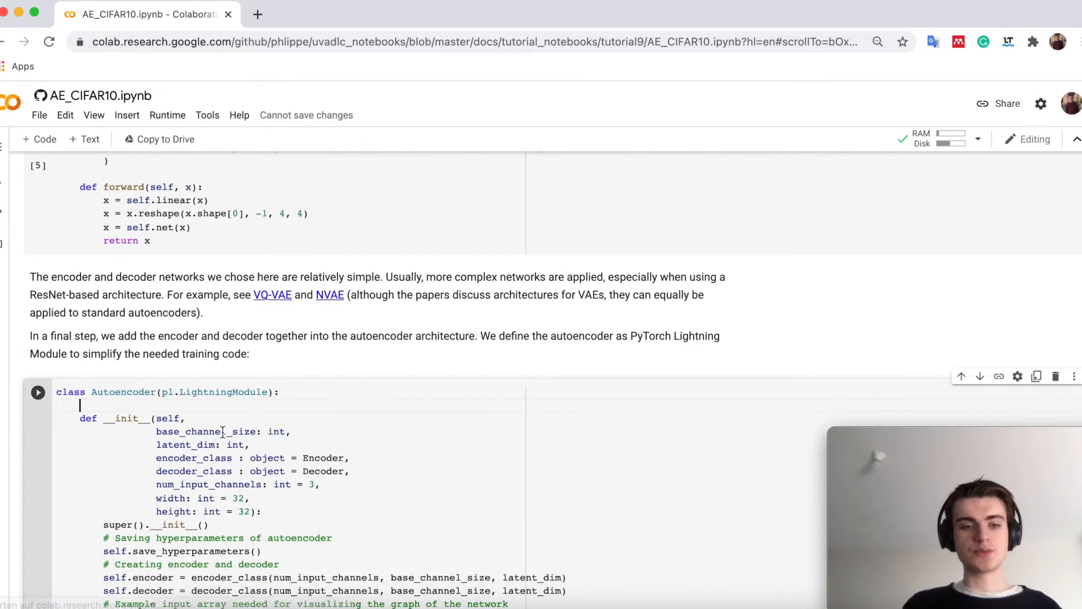
Scroll within the Autoencoder cell to forward, _get_reconstruction_loss and configure_optimizers with its scheduler
scroll(down, 3)
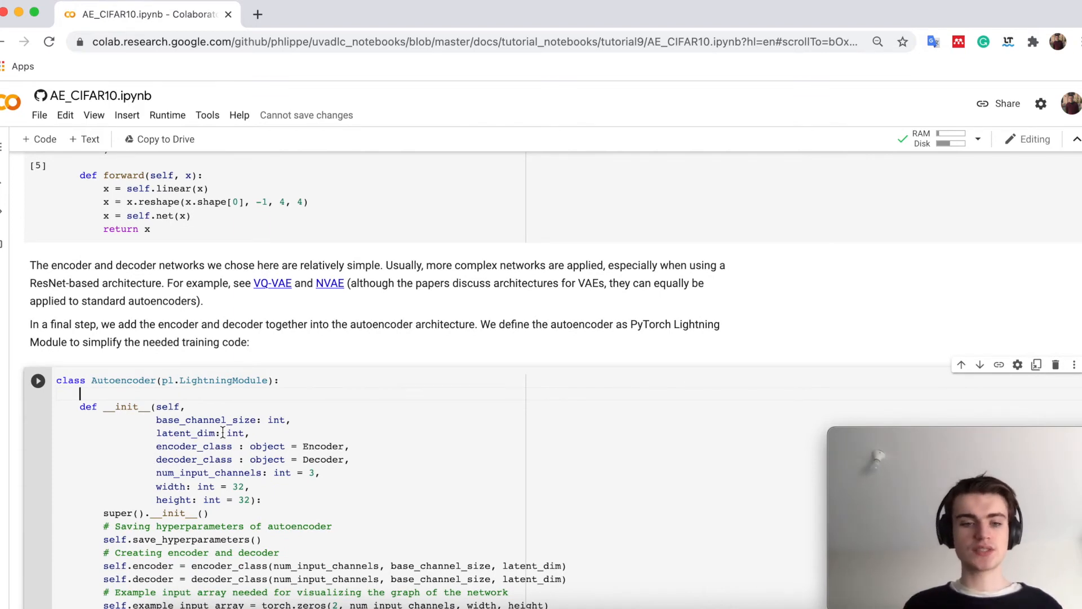
scroll(down, 3)
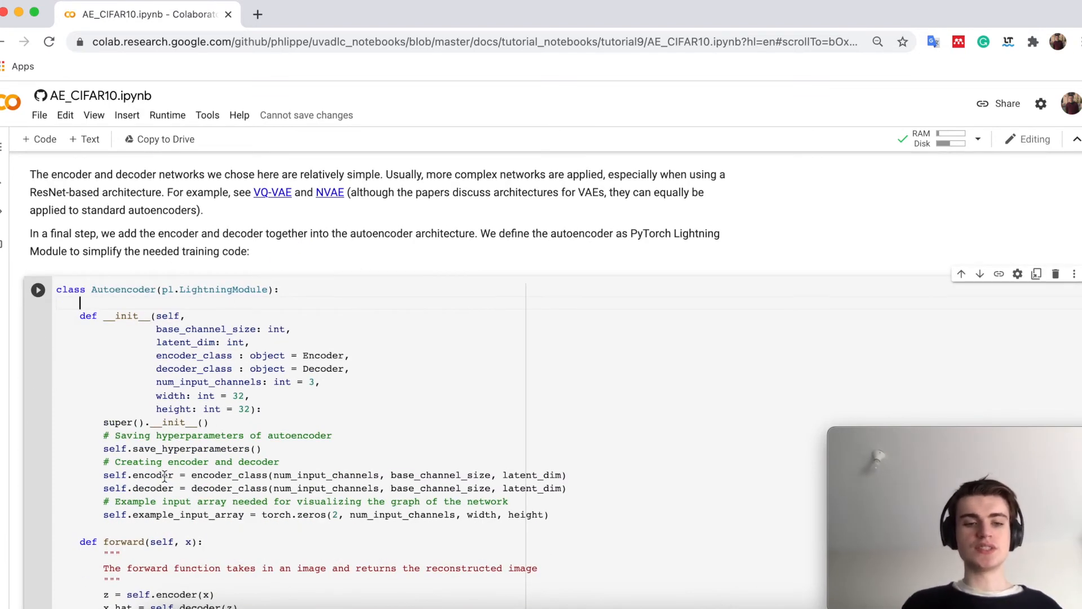
scroll(down, 3)
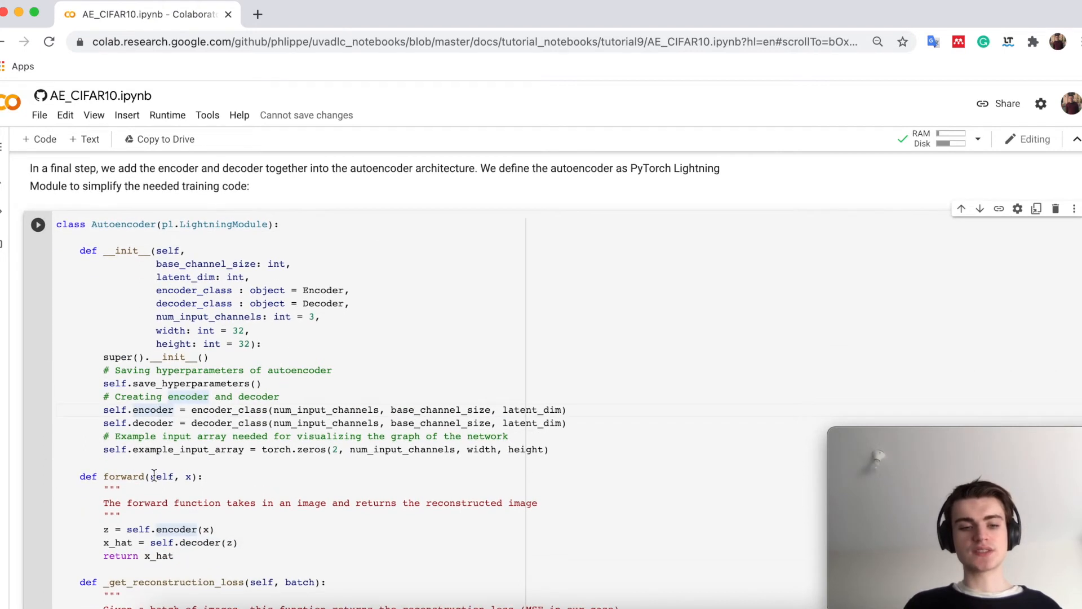
scroll(down, 3)
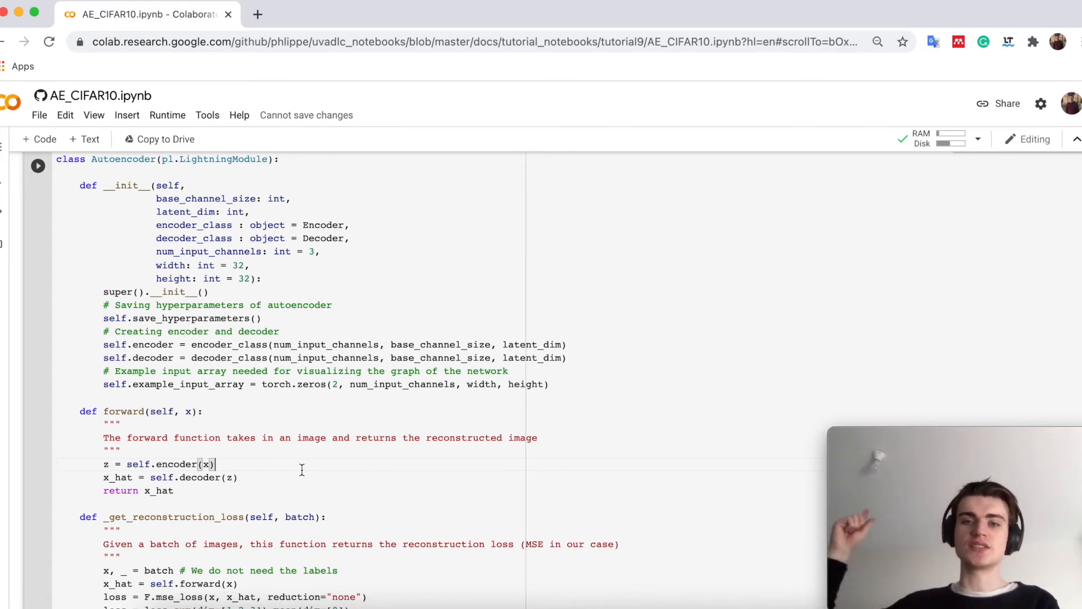
scroll(down, 3)
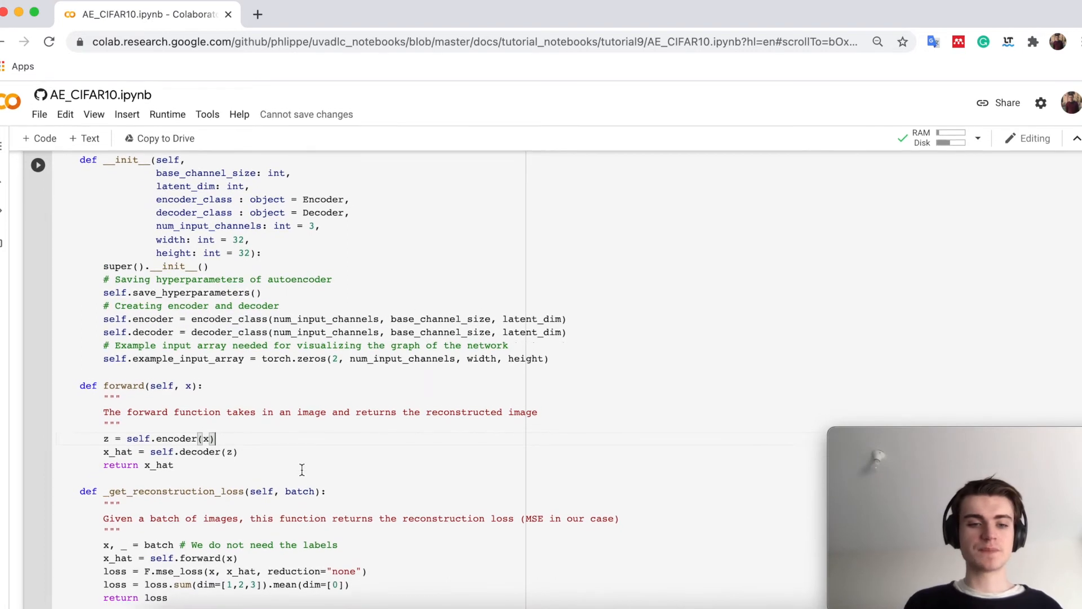
scroll(down, 3)
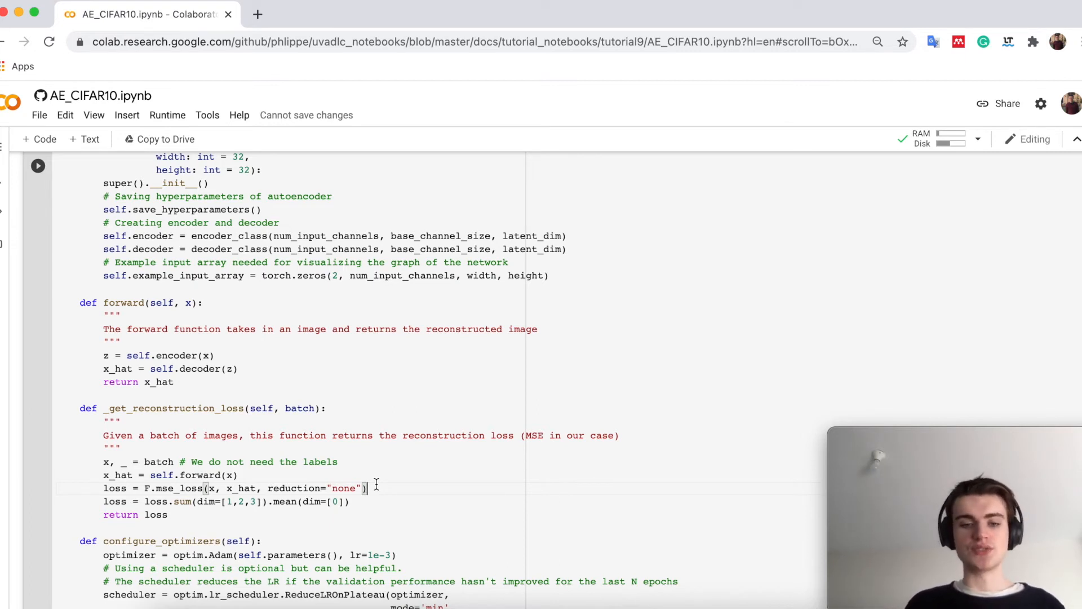
Scroll past the training, validation and test step methods to the MSE text and compare_imgs code
scroll(down, 3)
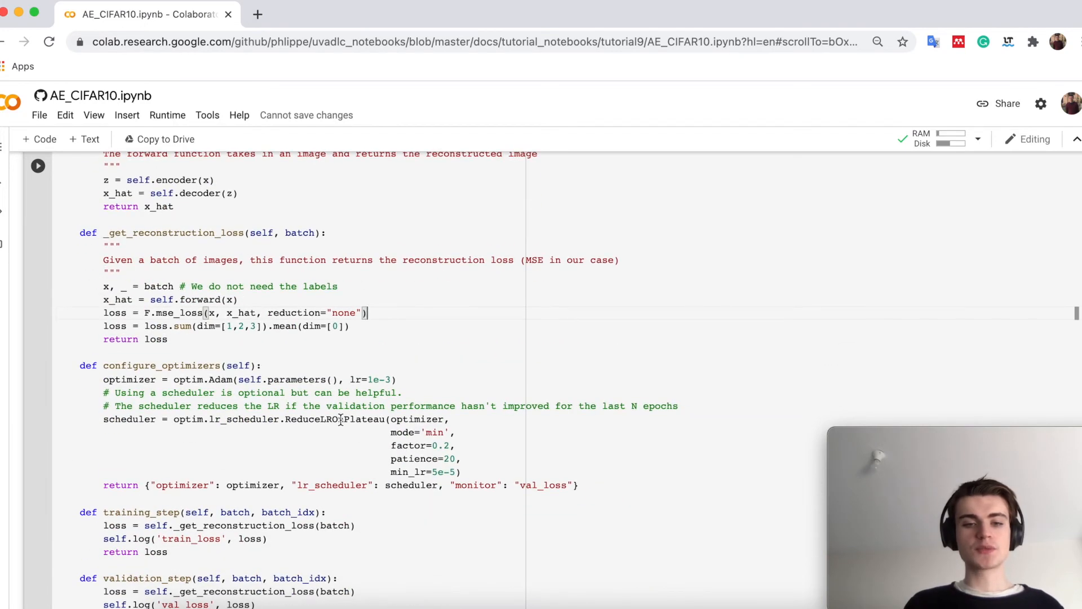
scroll(down, 3)
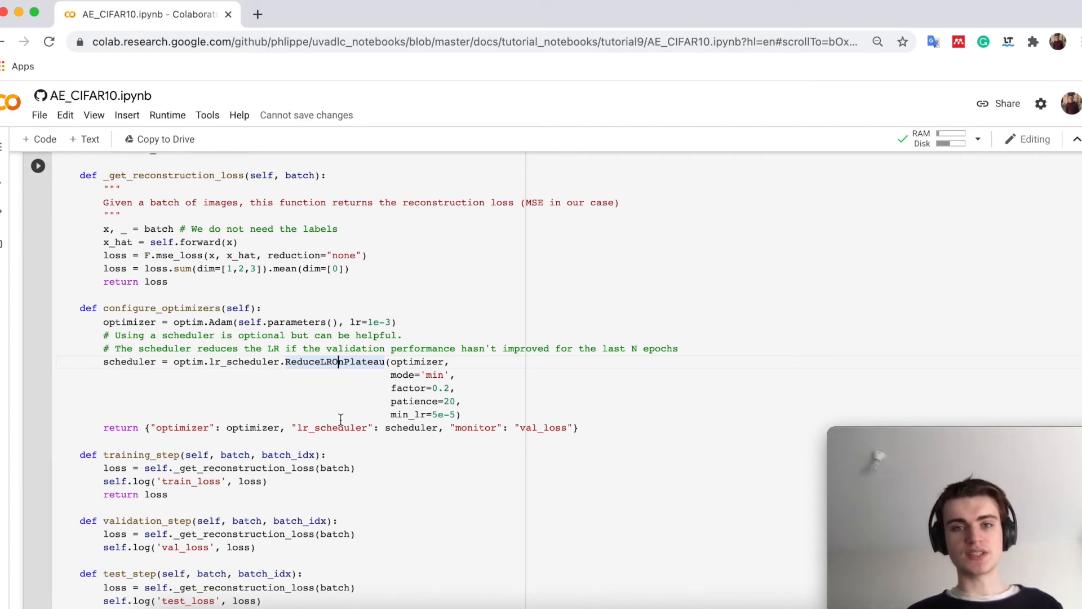
scroll(down, 3)
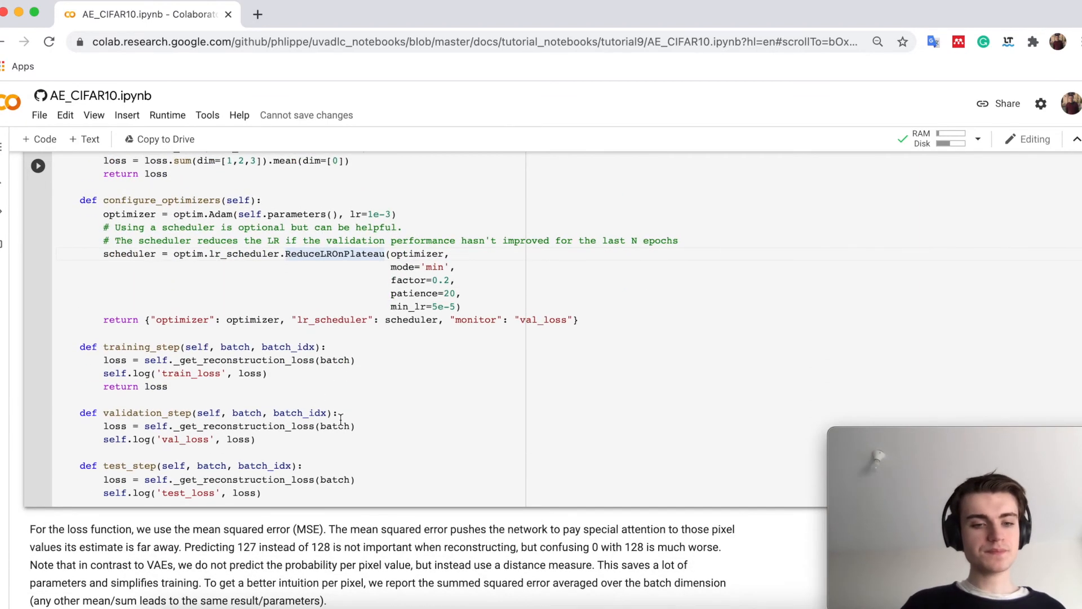
scroll(down, 3)
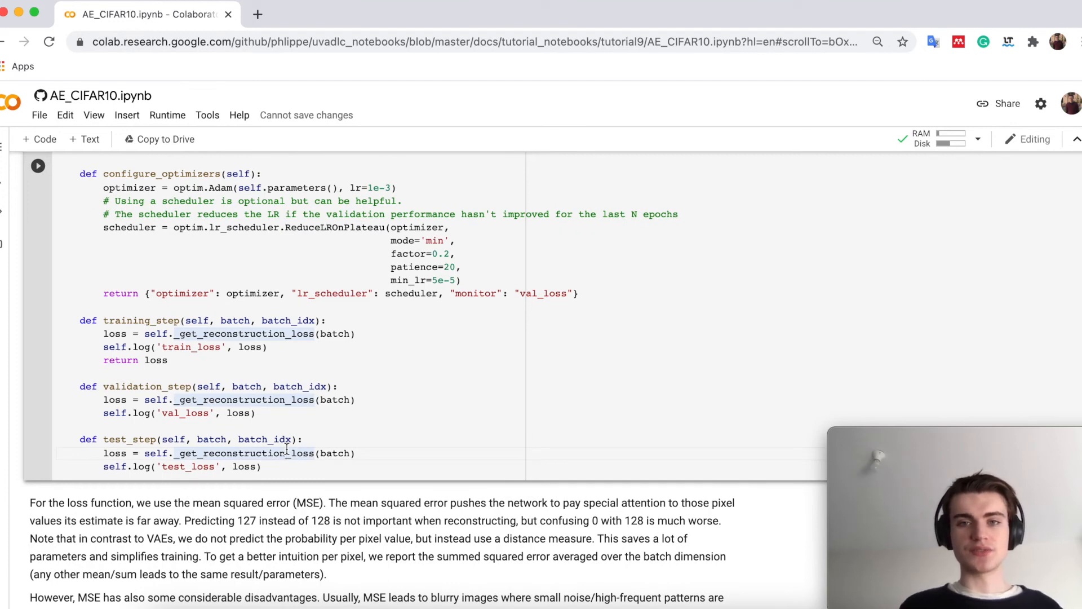
scroll(down, 3)
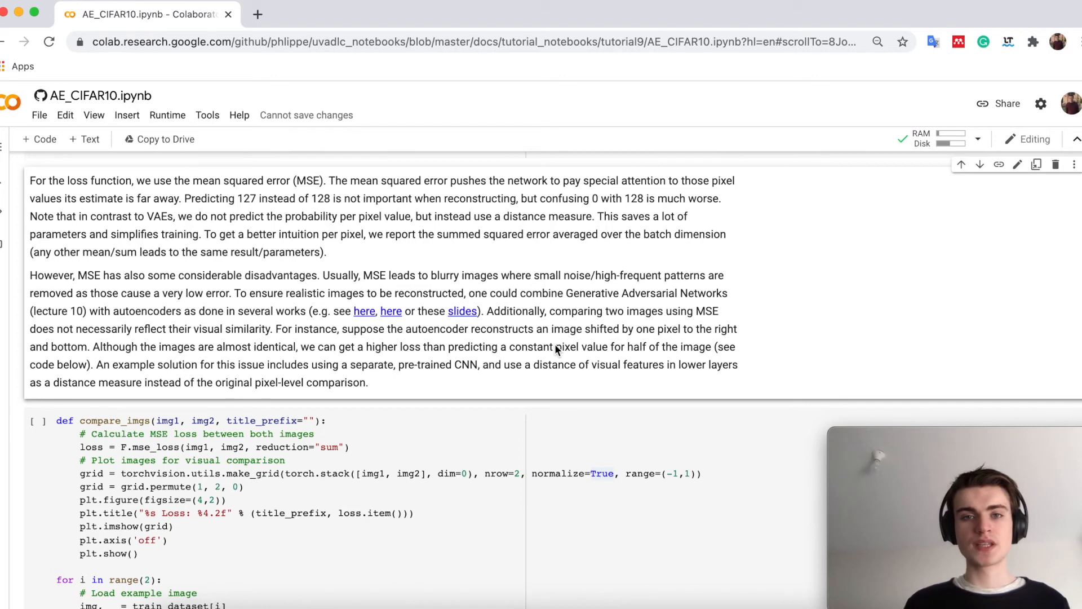
Scroll to the compare_imgs output with shifted and masked frog pairs, losses 205.40 and 158.48
scroll(down, 3)
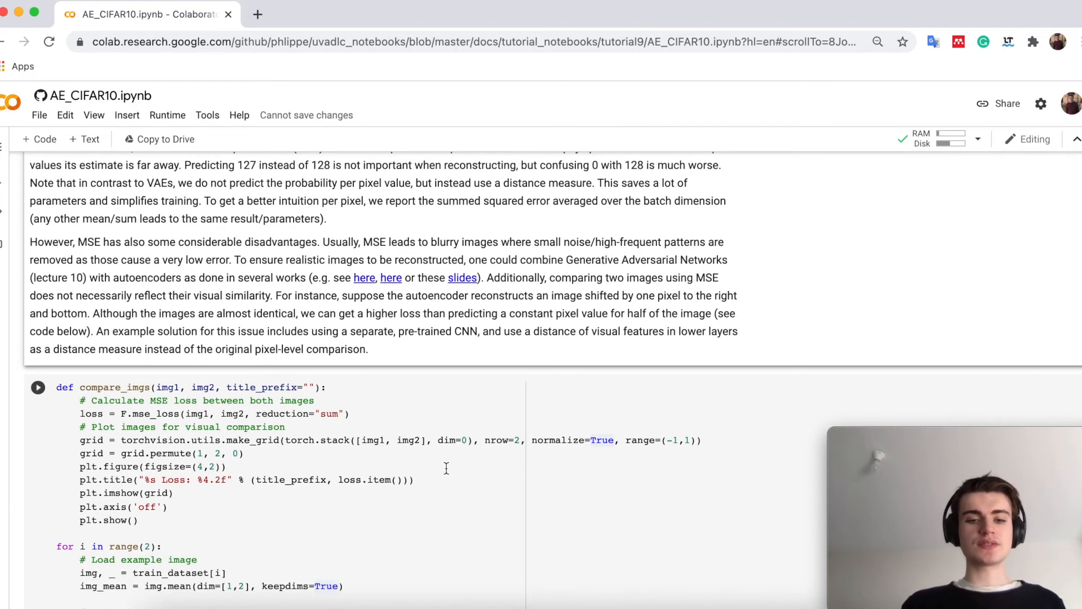
scroll(down, 3)
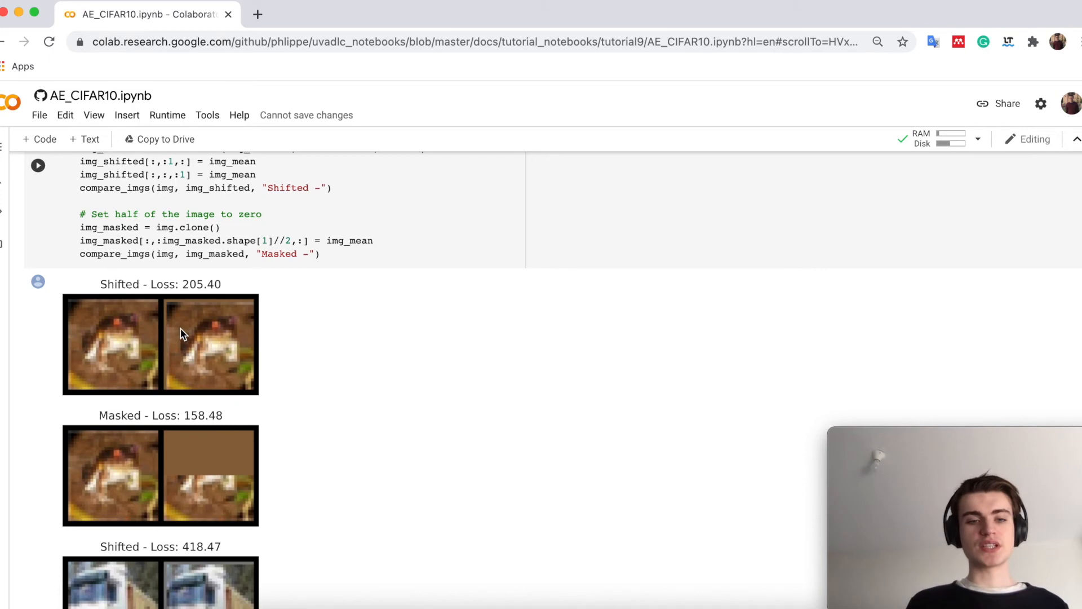
mouse_move(192, 338)
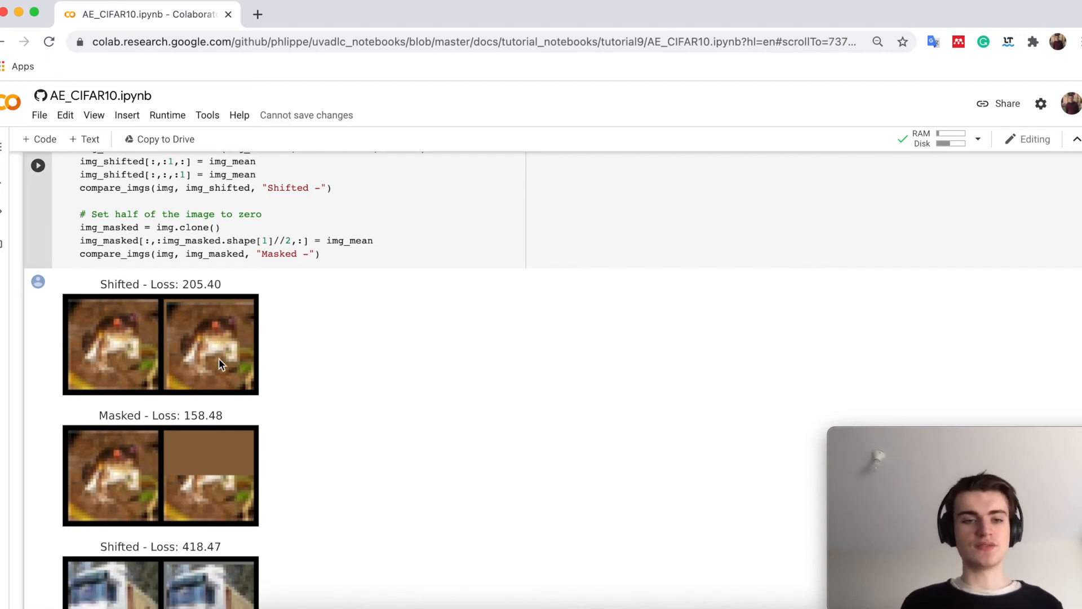
mouse_move(172, 353)
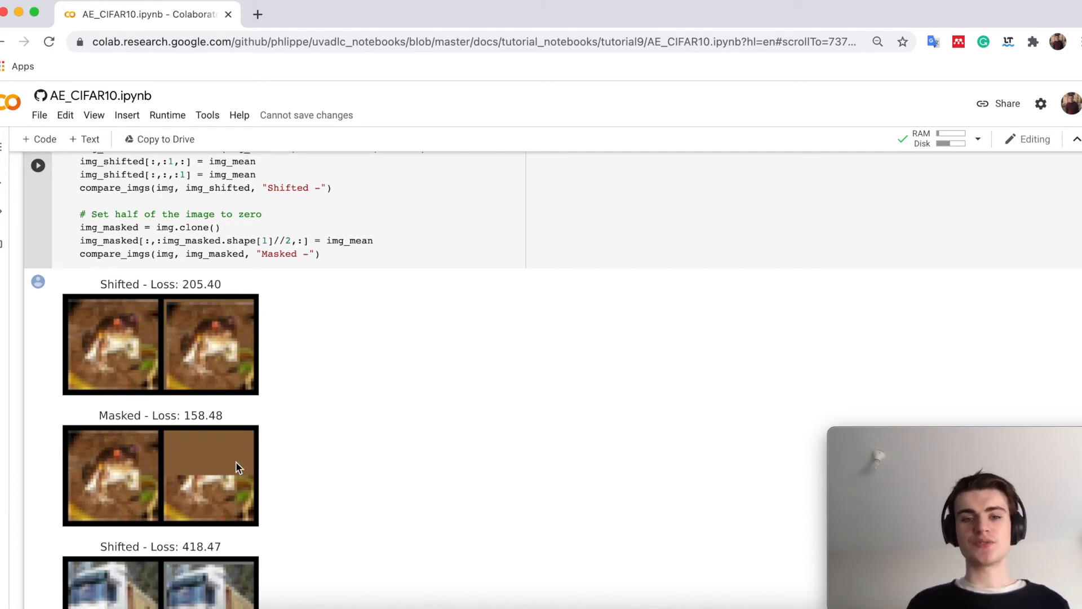
mouse_move(210, 430)
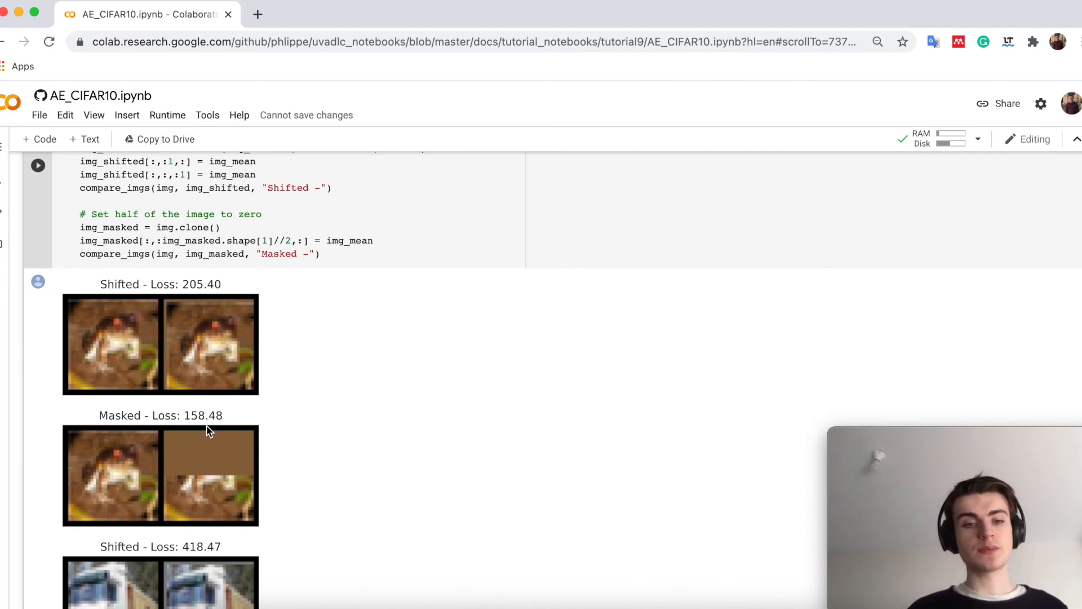
Scroll past the image comparisons to 'Training the model' and the GenerateCallback class
scroll(down, 3)
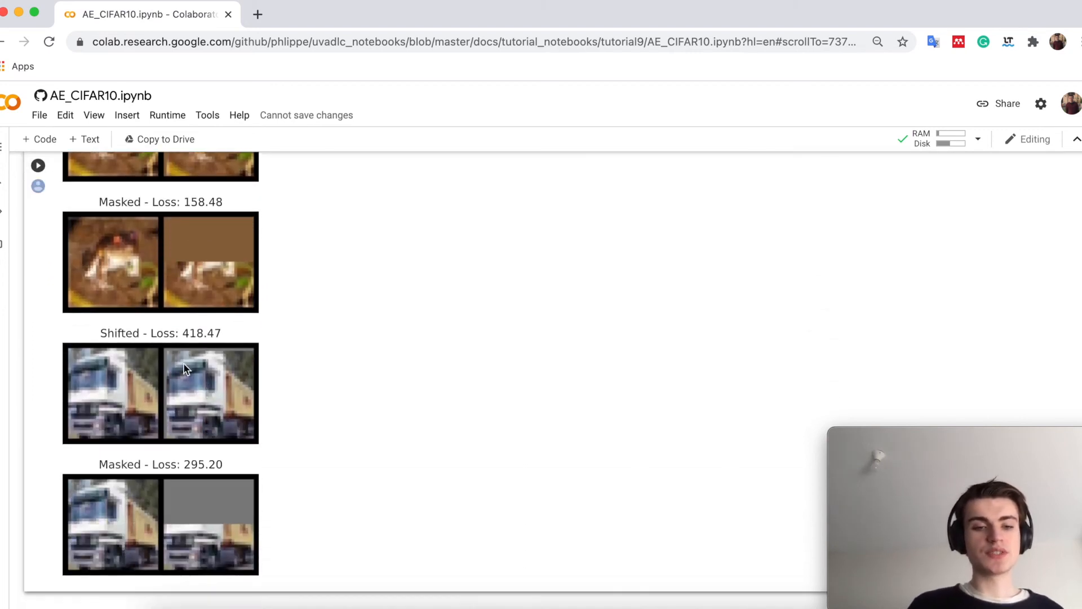
mouse_move(198, 380)
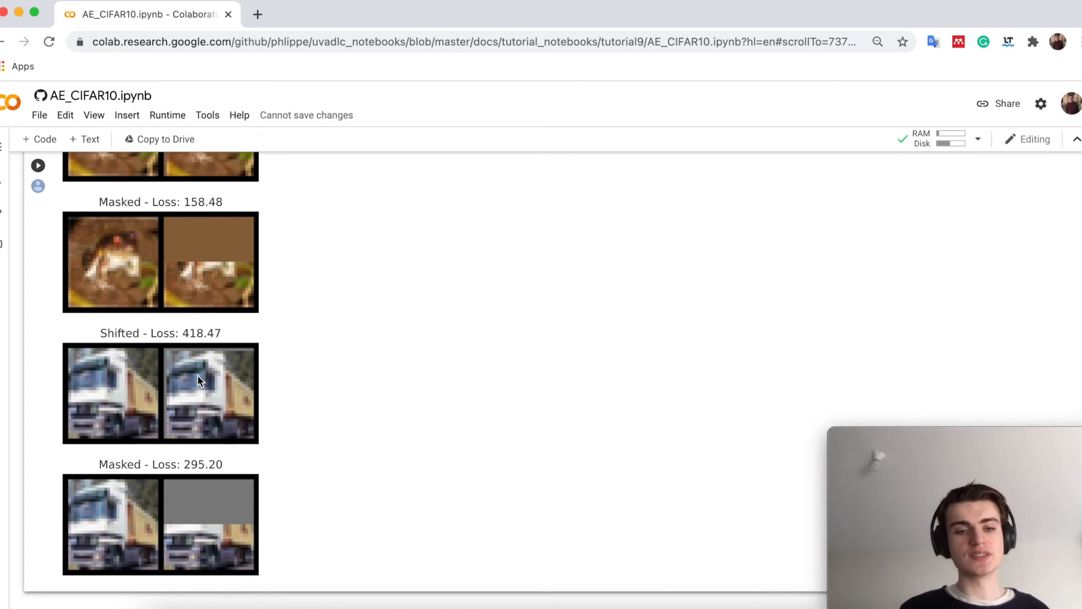
mouse_move(237, 531)
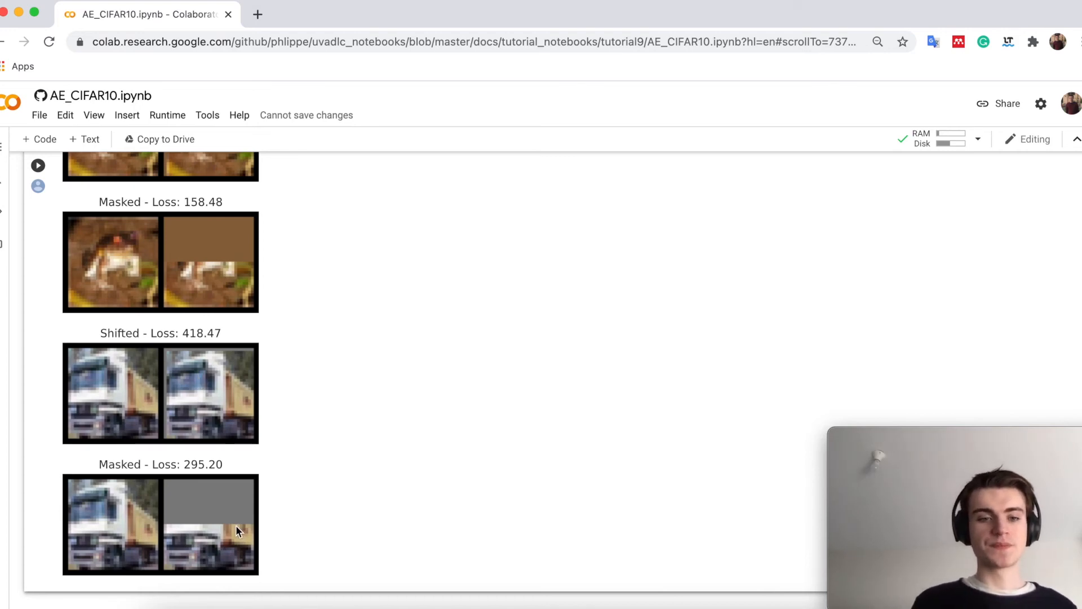
mouse_move(196, 396)
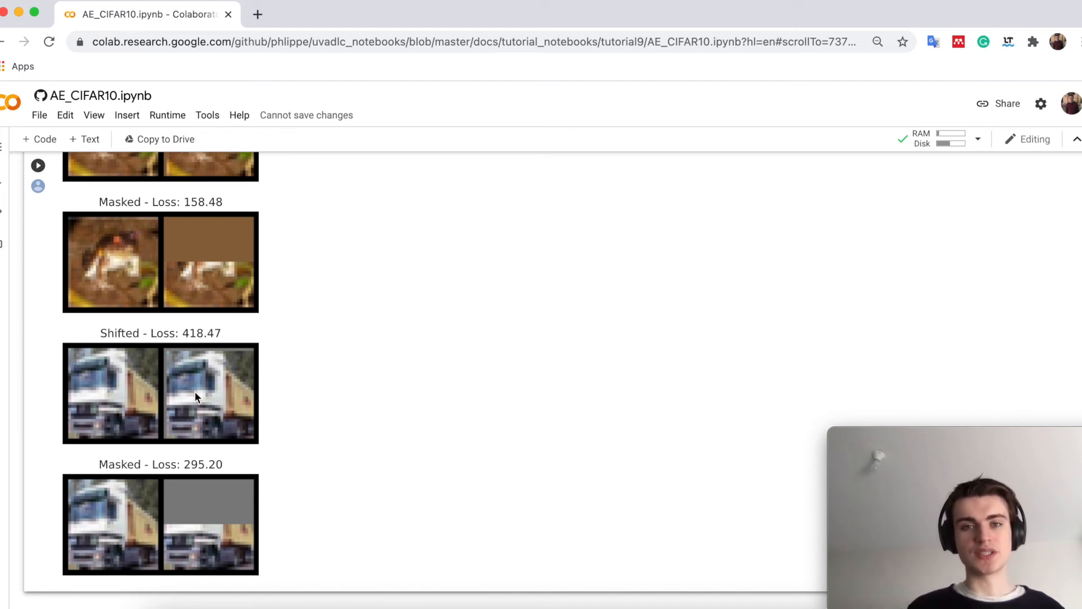
mouse_move(204, 400)
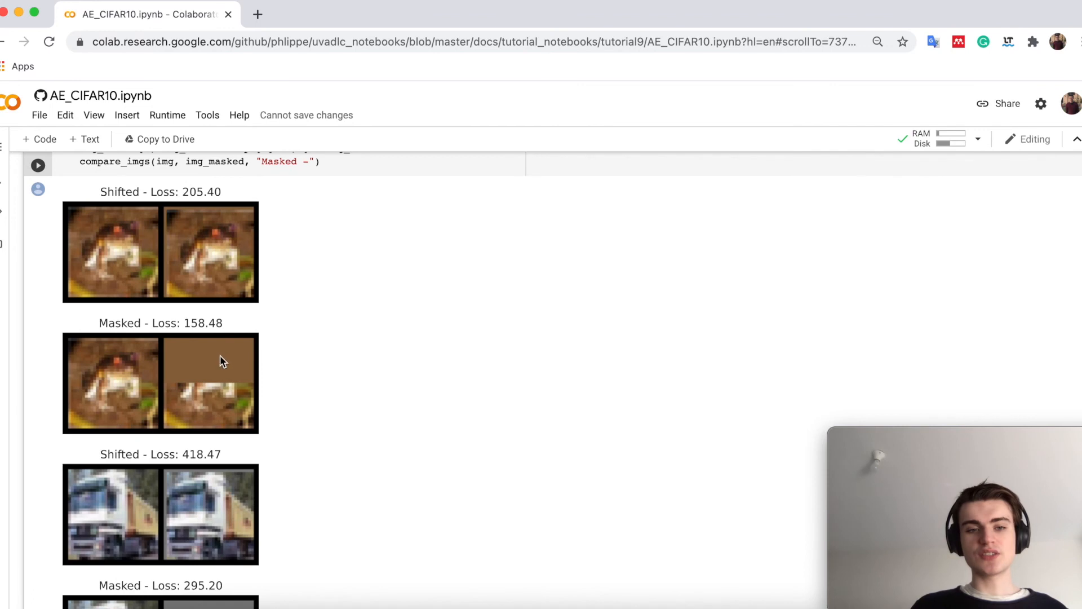
mouse_move(207, 276)
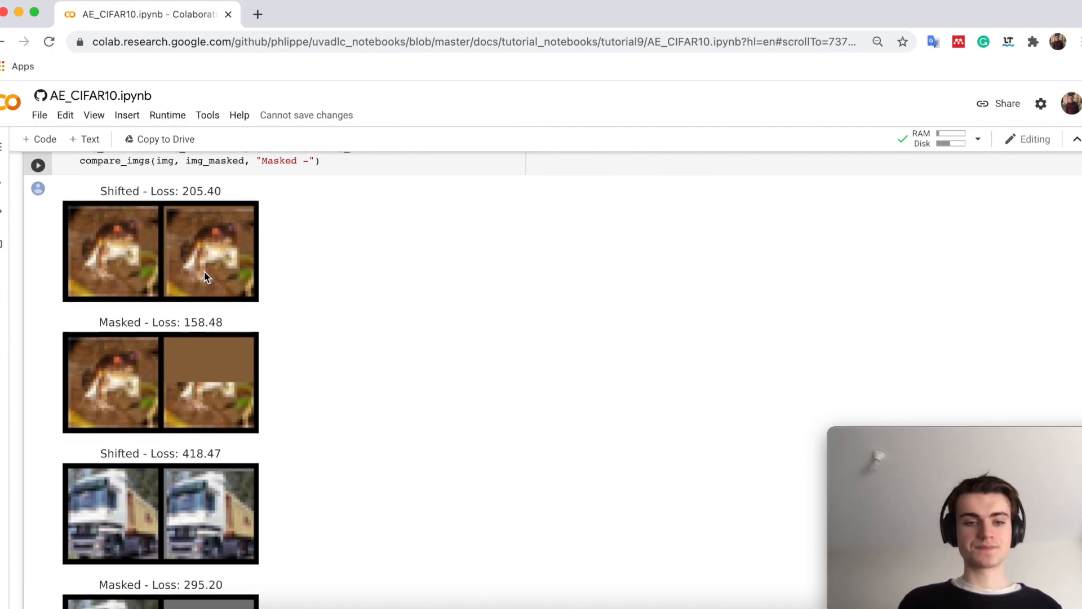
scroll(down, 3)
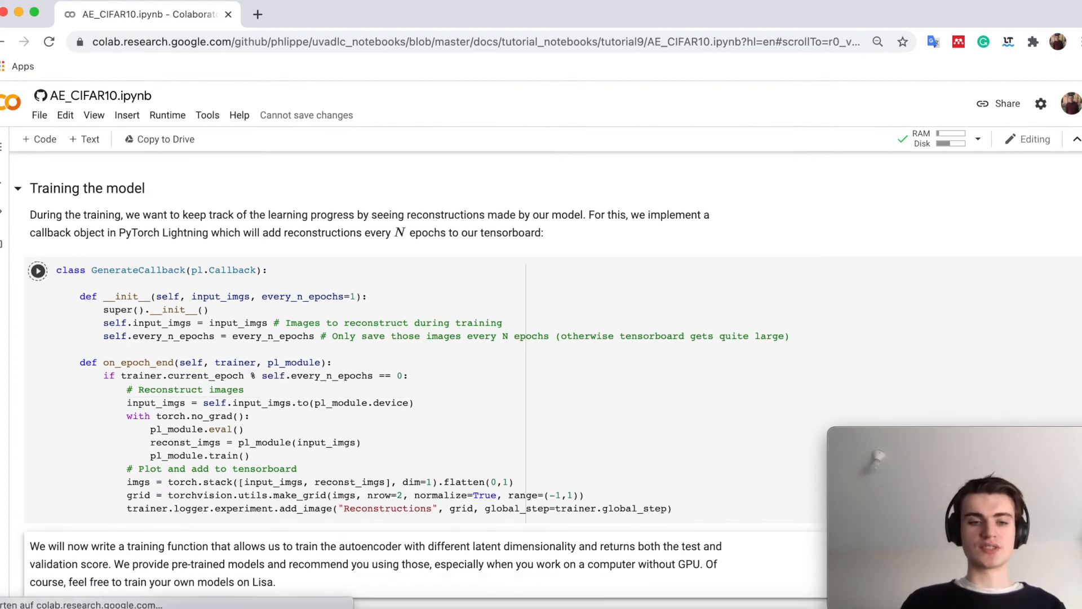
Scroll past the train_cifar cell to 'Comparing latent dimensionality' with its training loop and plotting code
scroll(down, 3)
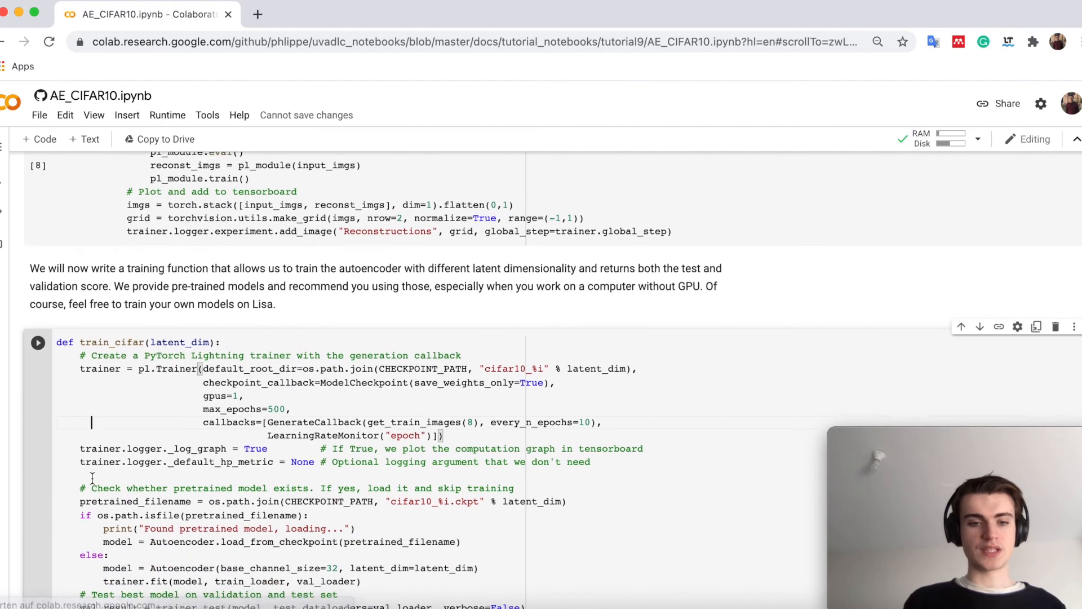
scroll(down, 3)
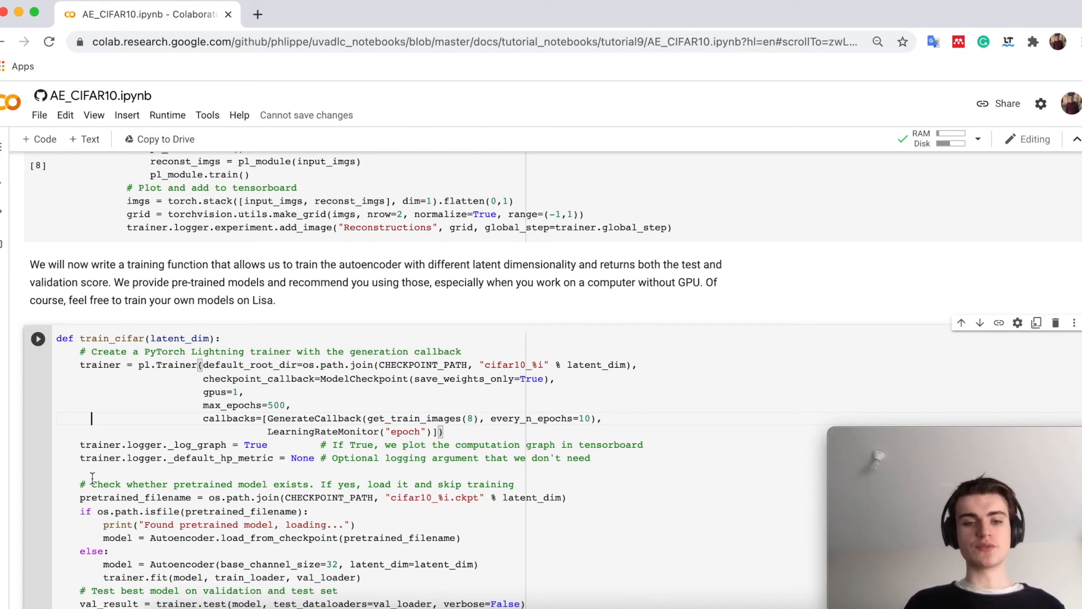
scroll(down, 3)
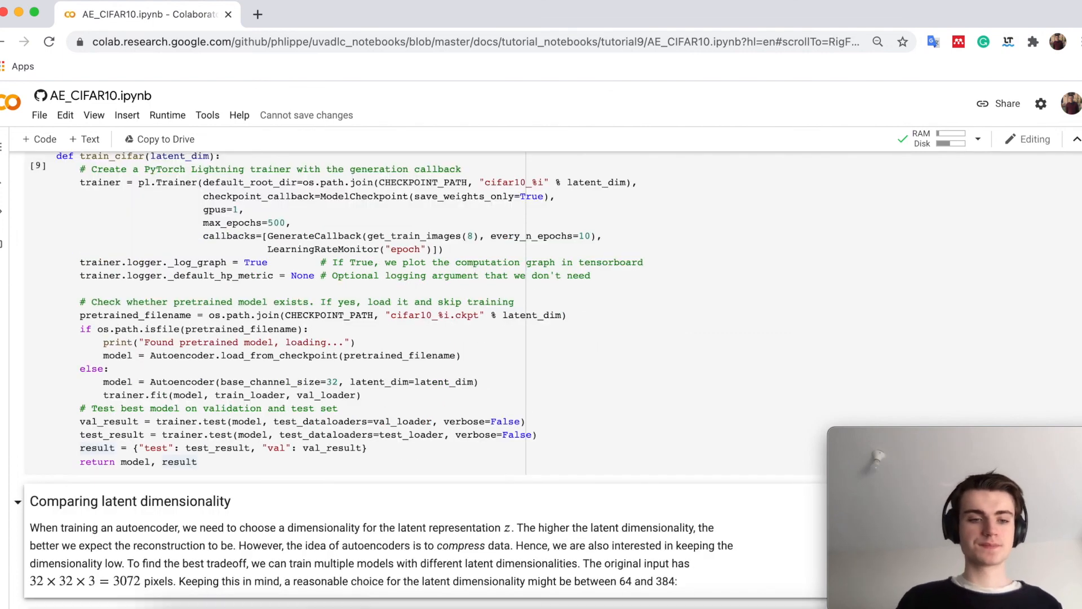
scroll(down, 3)
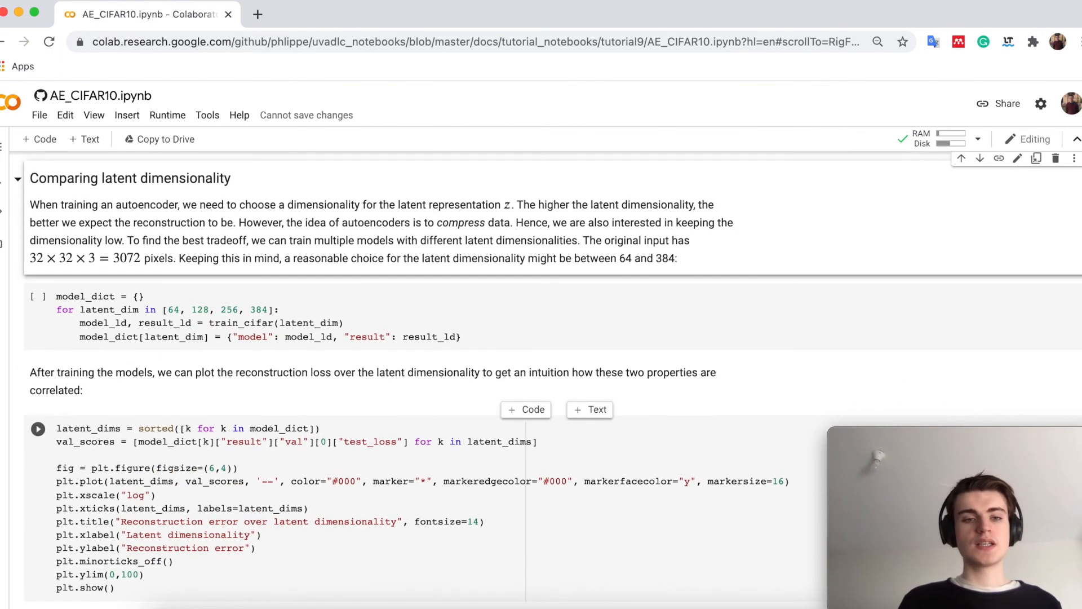